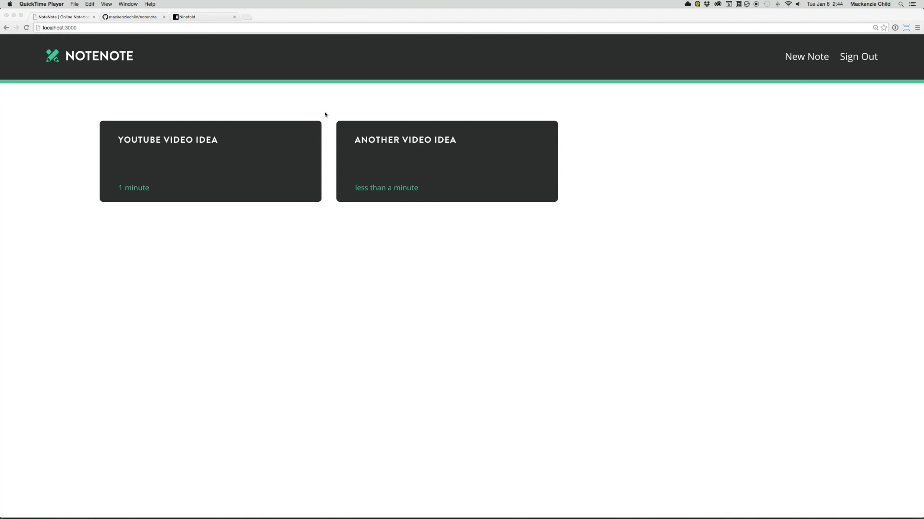
pyautogui.moveTo(328, 113)
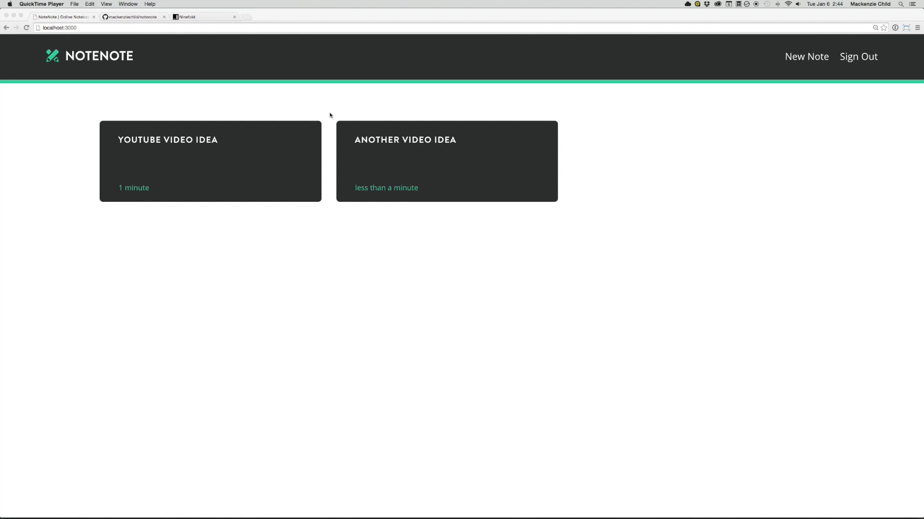
pyautogui.moveTo(333, 115)
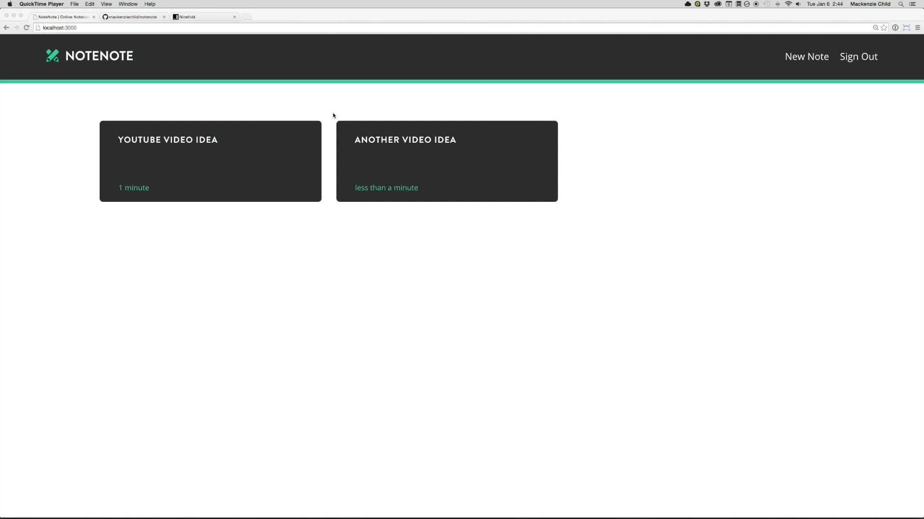
pyautogui.moveTo(509, 259)
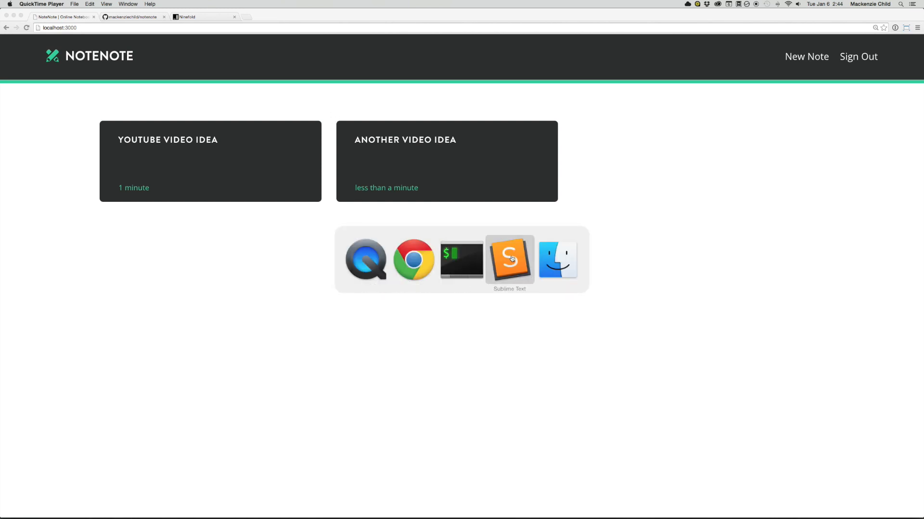
# Replace the sqlite3 line in the Gemfile with a development group for sqlite3.
pyautogui.click(509, 259)
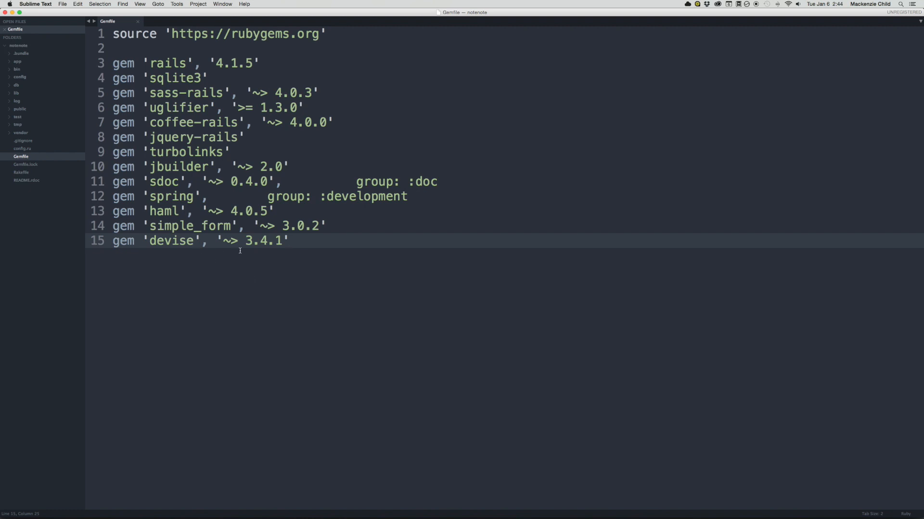
pyautogui.moveTo(113, 78)
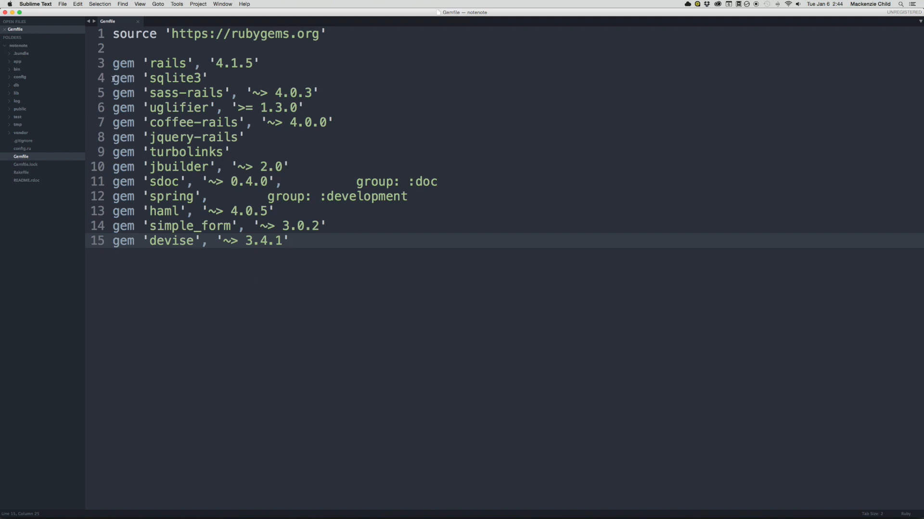
pyautogui.doubleClick(159, 78)
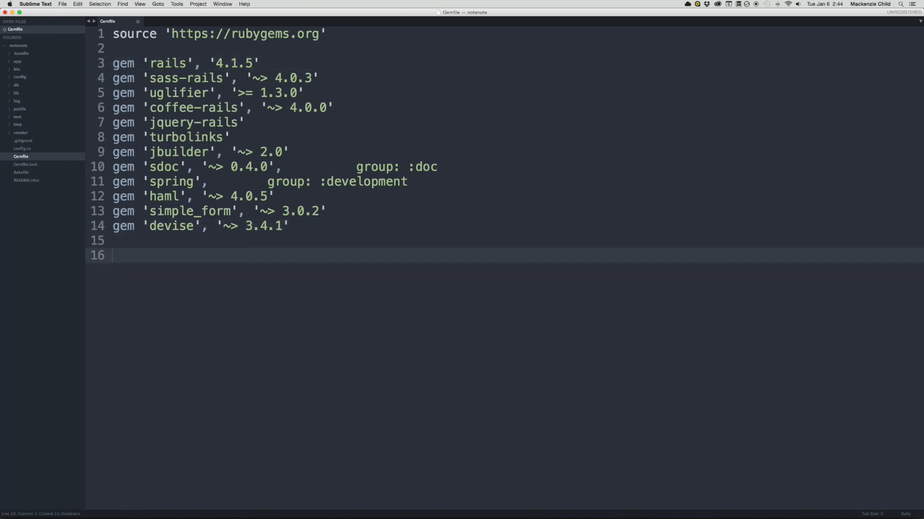
pyautogui.write('group :')
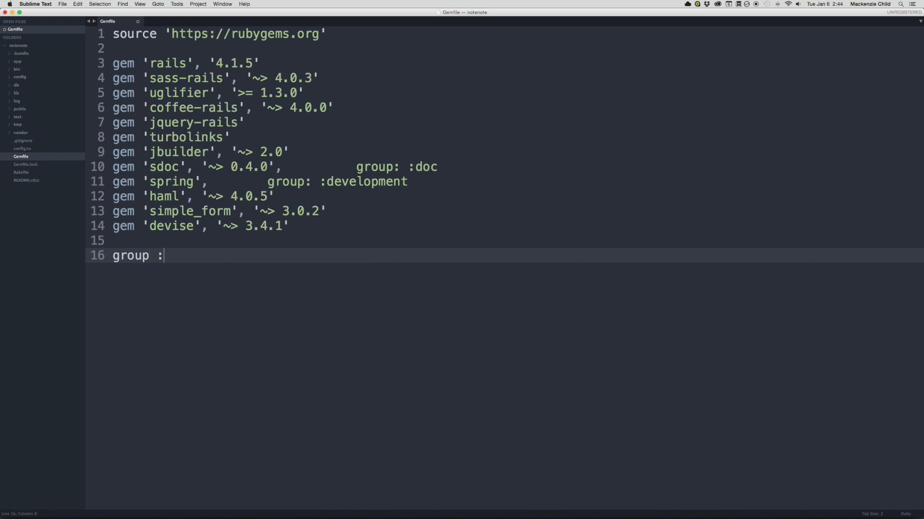
pyautogui.write('development do')
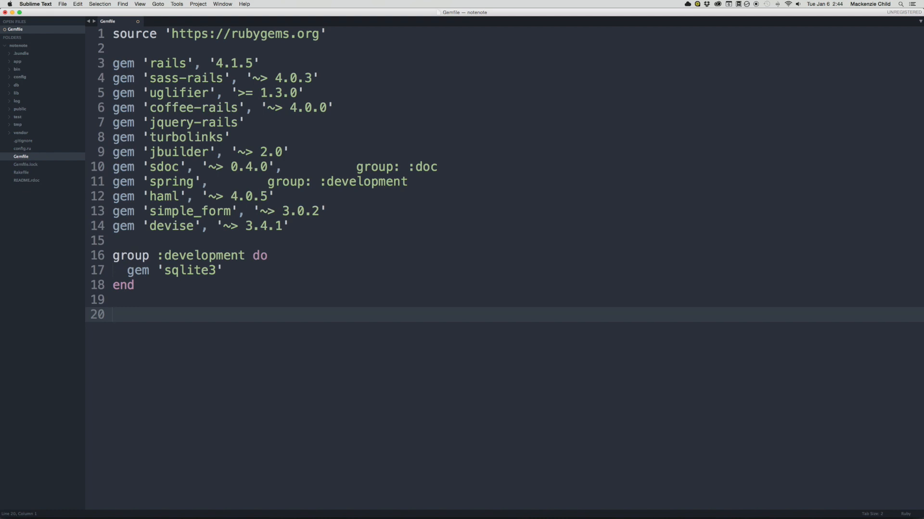
# Add a production group containing the pg gem.
pyautogui.write('group')
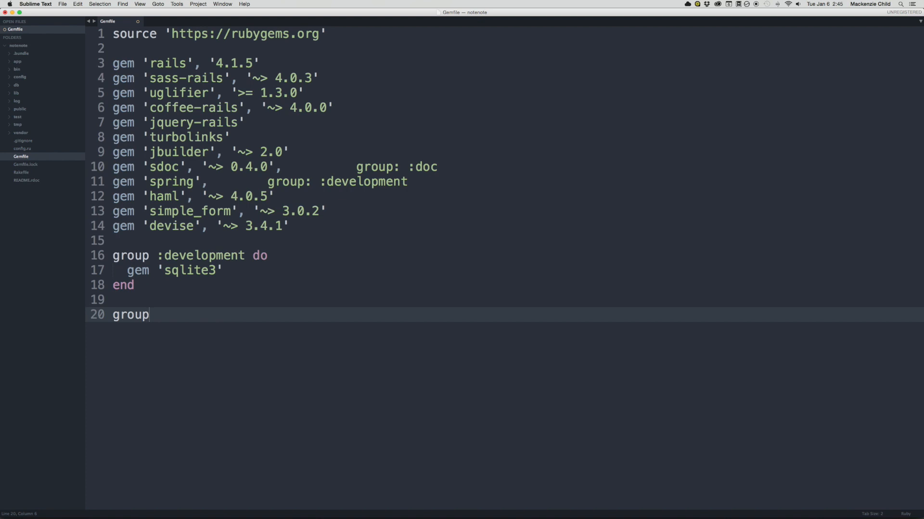
pyautogui.write(':productio')
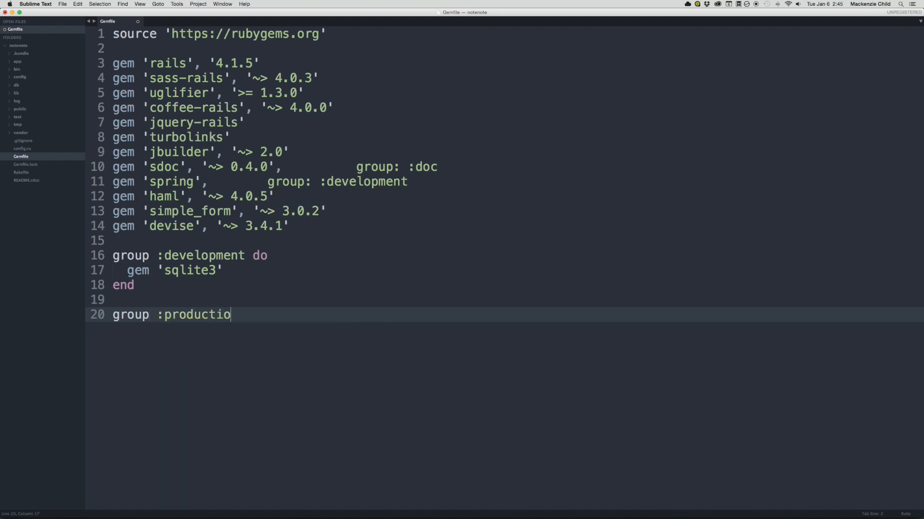
pyautogui.write('n do')
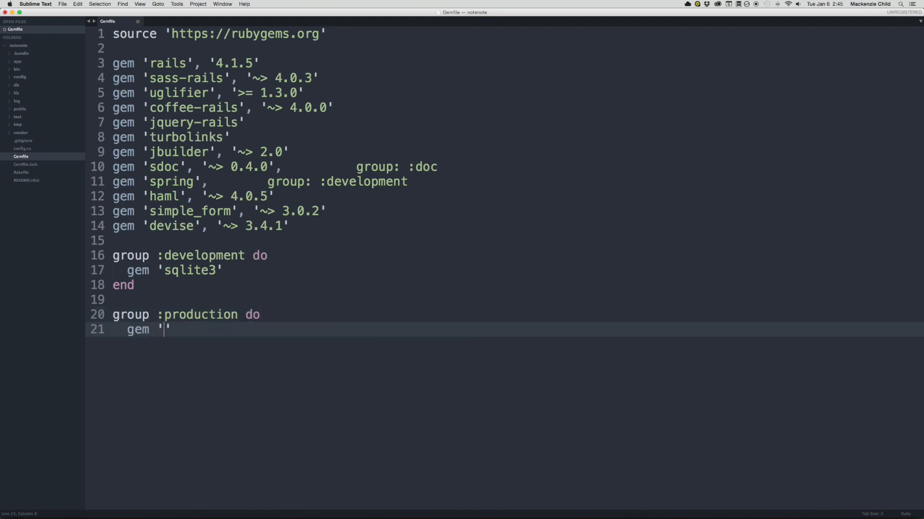
pyautogui.write('pg')
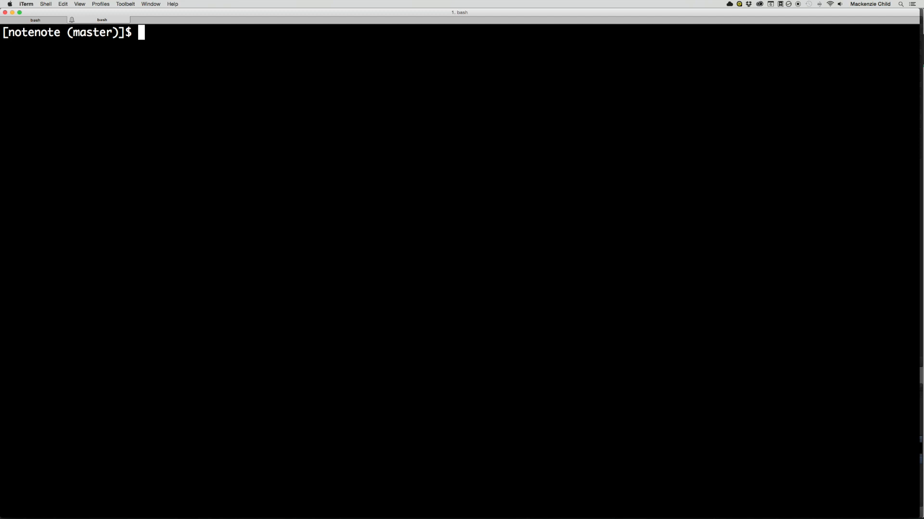
# Run bundle install in the notenote project directory.
pyautogui.write('bundle ins')
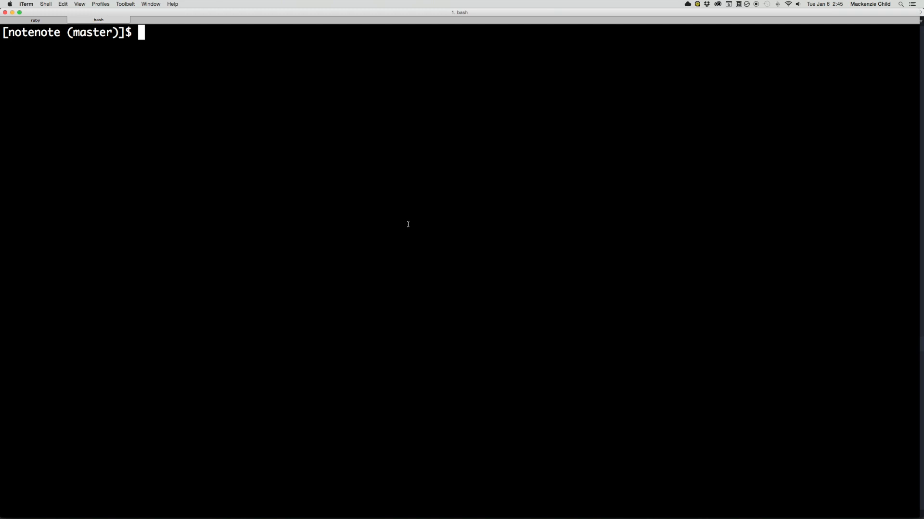
pyautogui.moveTo(281, 155)
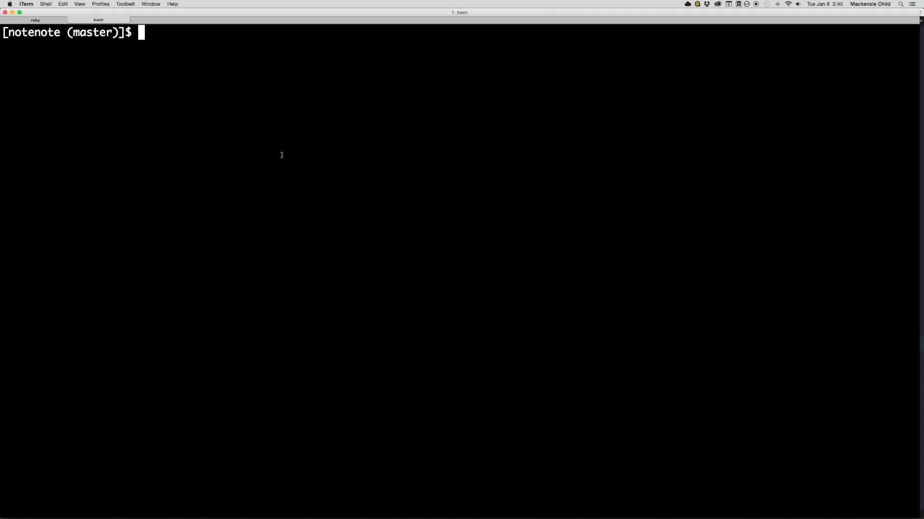
# Check git status for uncommitted changes.
pyautogui.write('git')
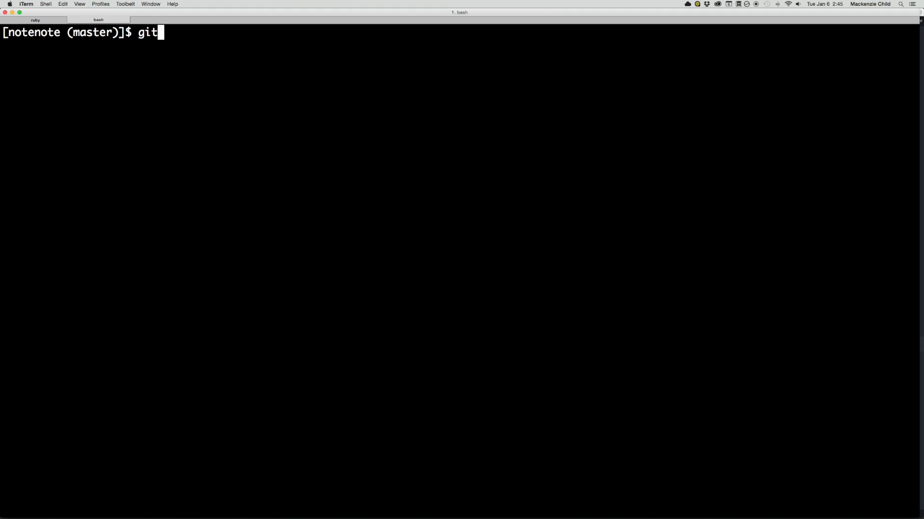
pyautogui.write('s')
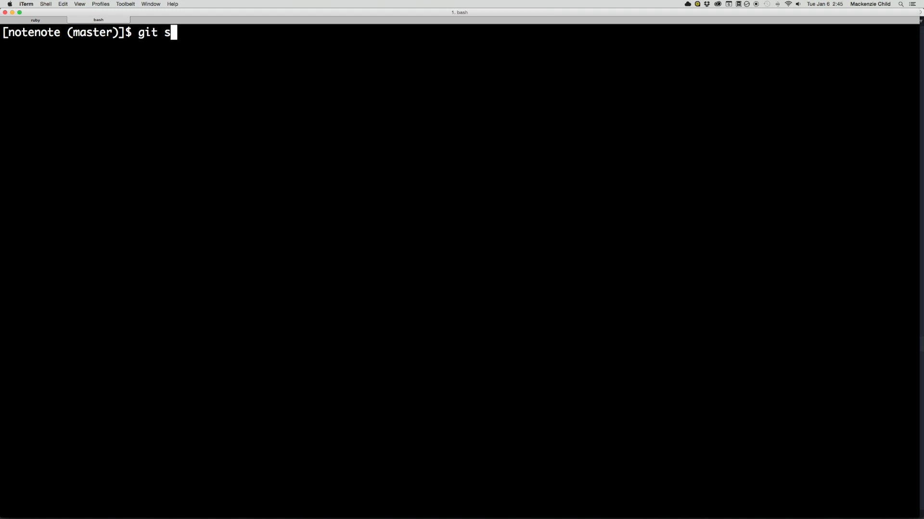
pyautogui.press('Return')
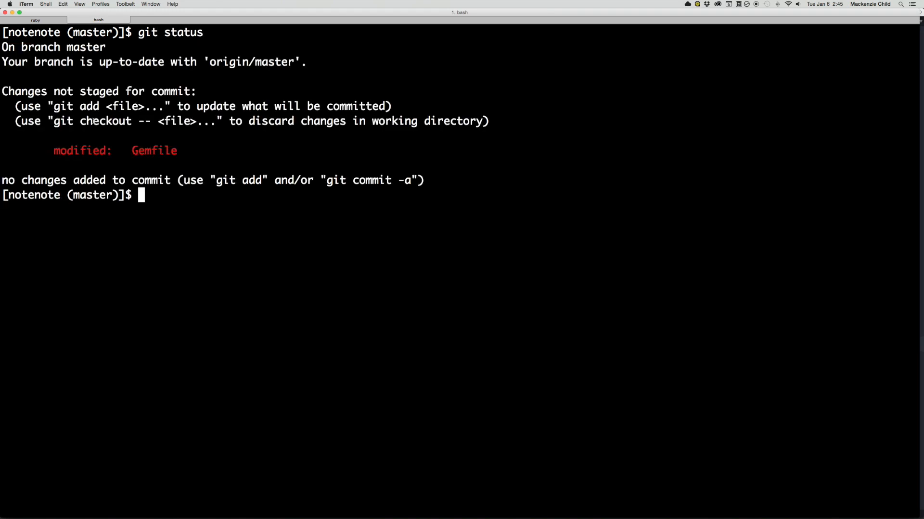
# Commit the Gemfile change with the message "Add pg gem".
pyautogui.write('git a')
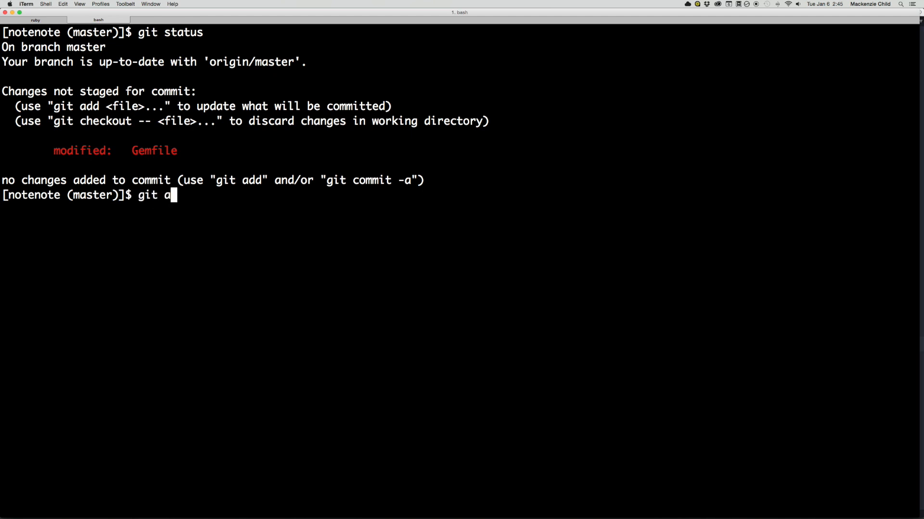
pyautogui.write('dd')
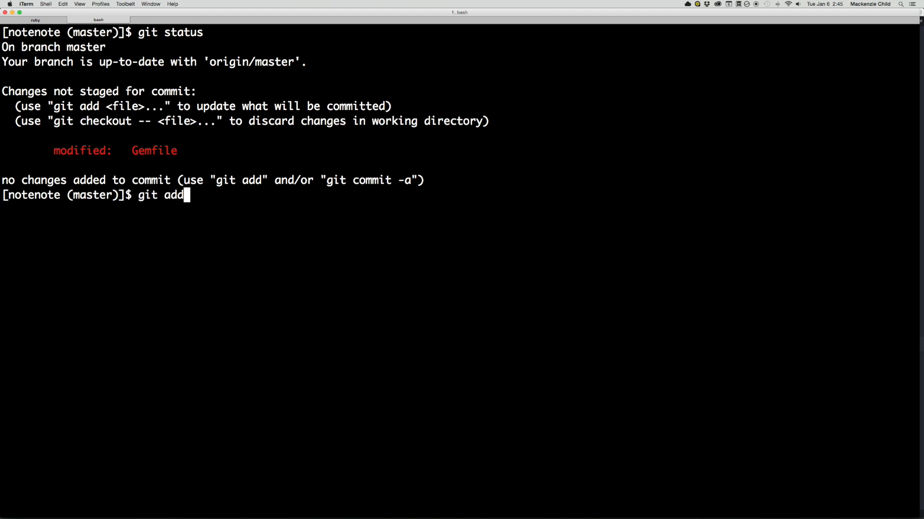
pyautogui.write('commit -am "')
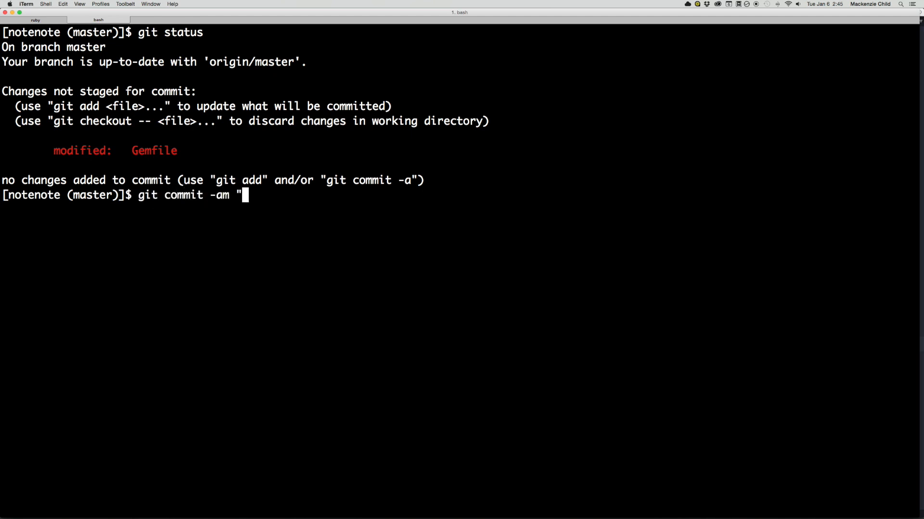
pyautogui.write('Add p')
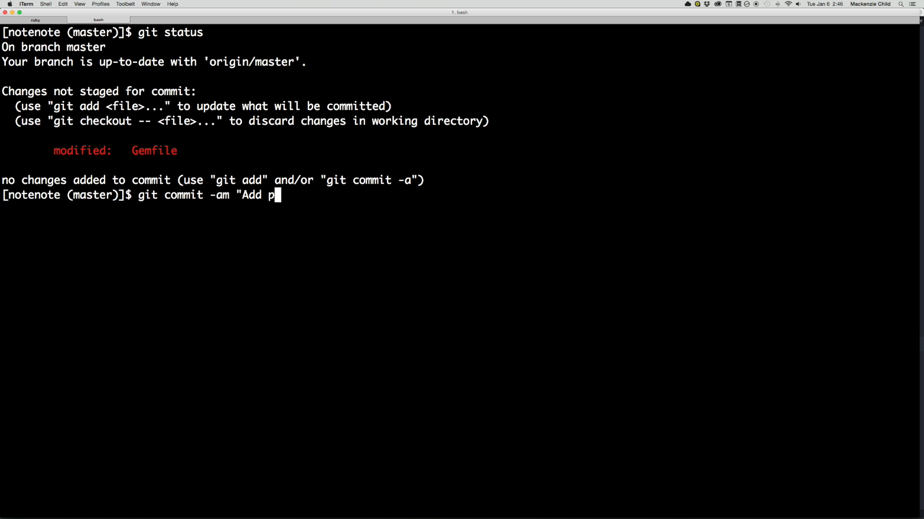
pyautogui.press('Return')
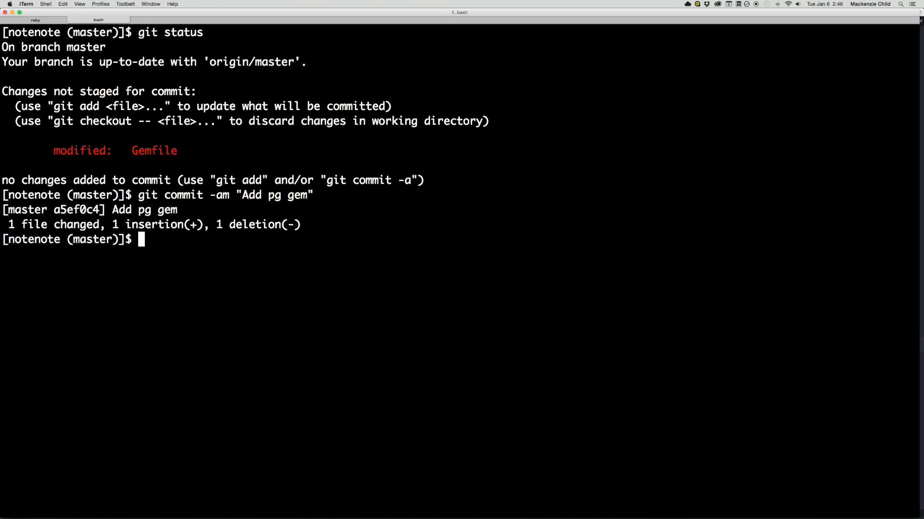
# Push the new commit to the remote with git push.
pyautogui.write('git pus')
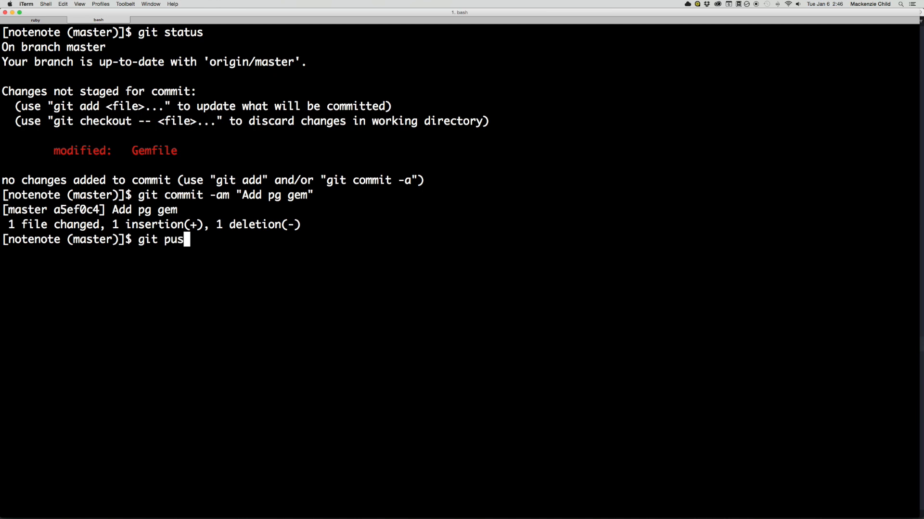
pyautogui.press('Return')
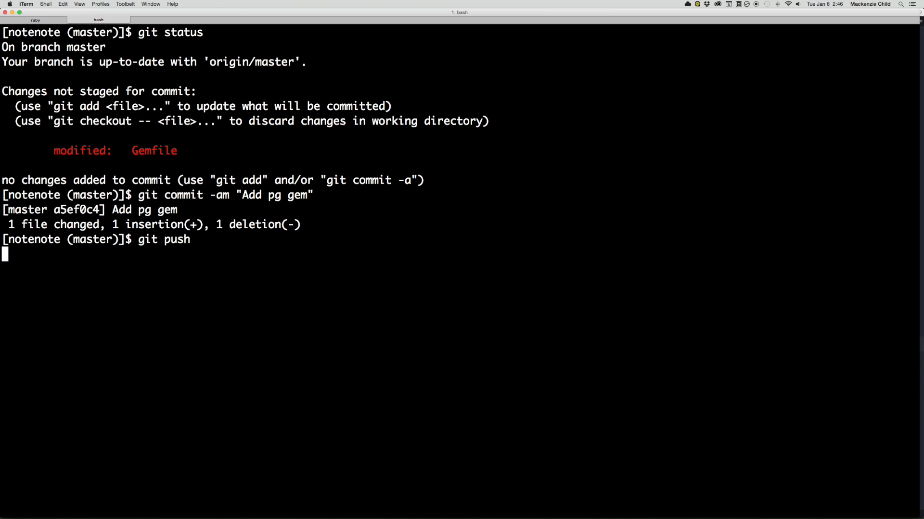
pyautogui.press('Return')
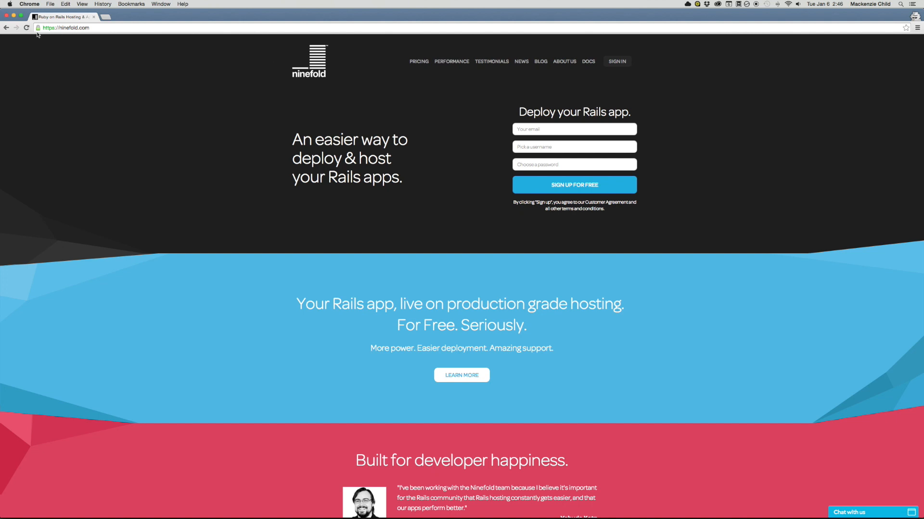
pyautogui.moveTo(505, 115)
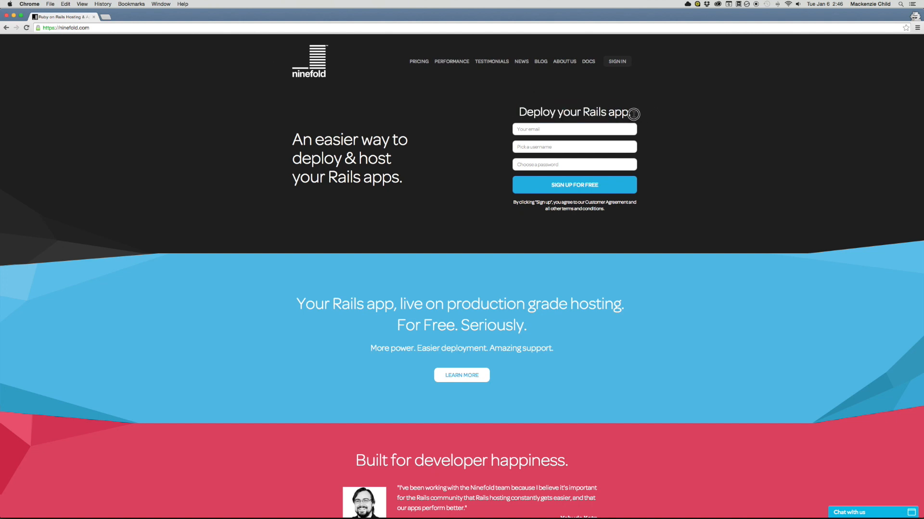
pyautogui.moveTo(695, 391)
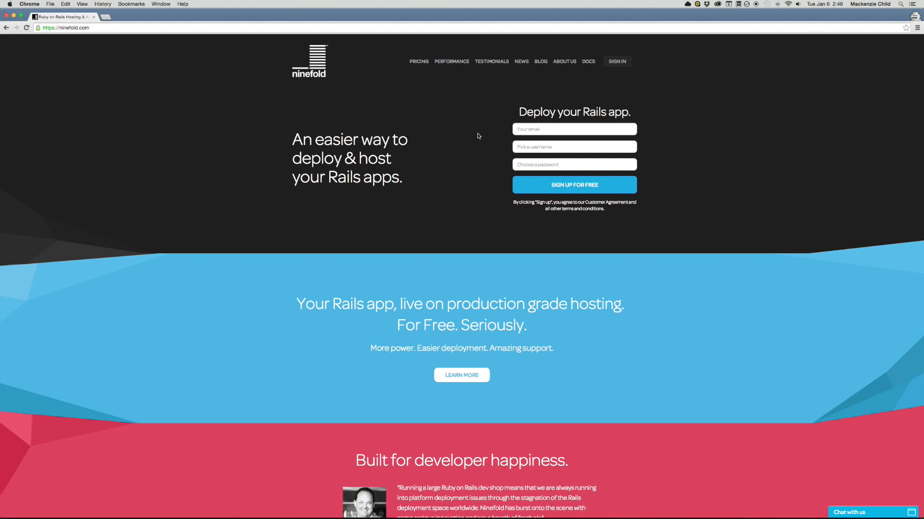
pyautogui.moveTo(481, 168)
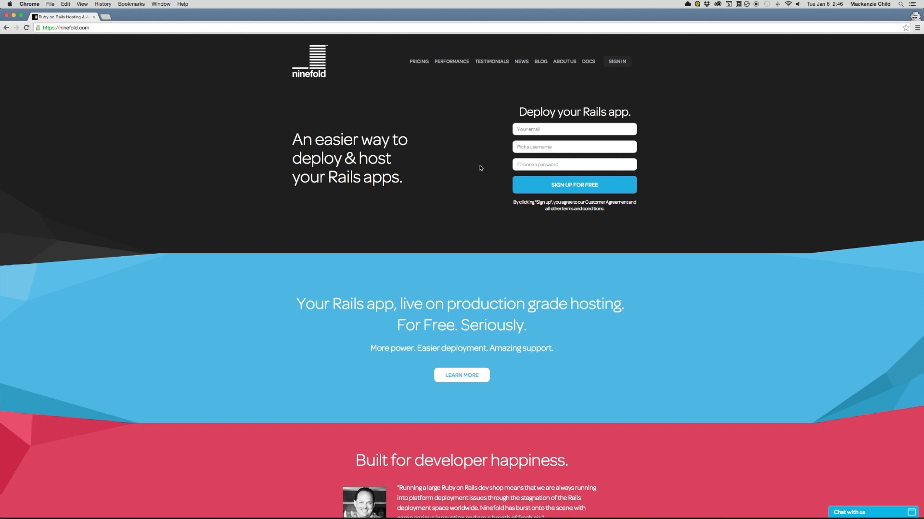
pyautogui.moveTo(462, 103)
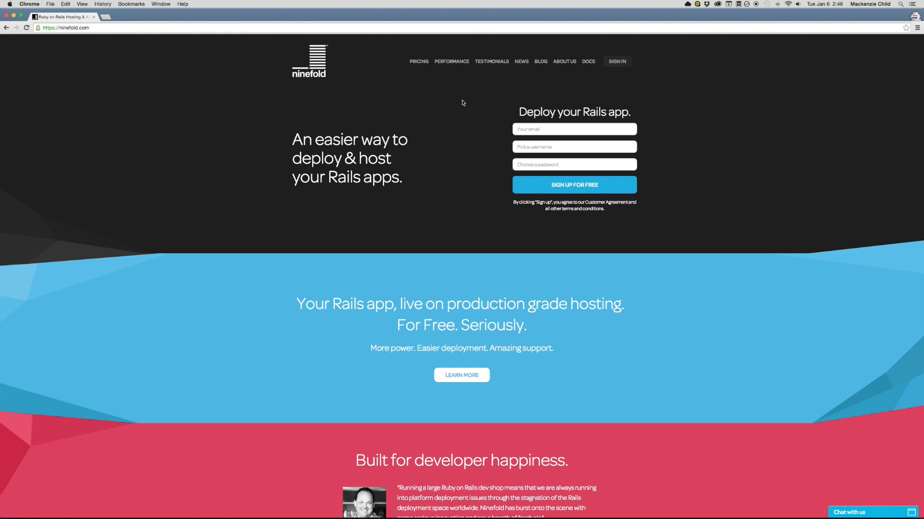
pyautogui.moveTo(529, 125)
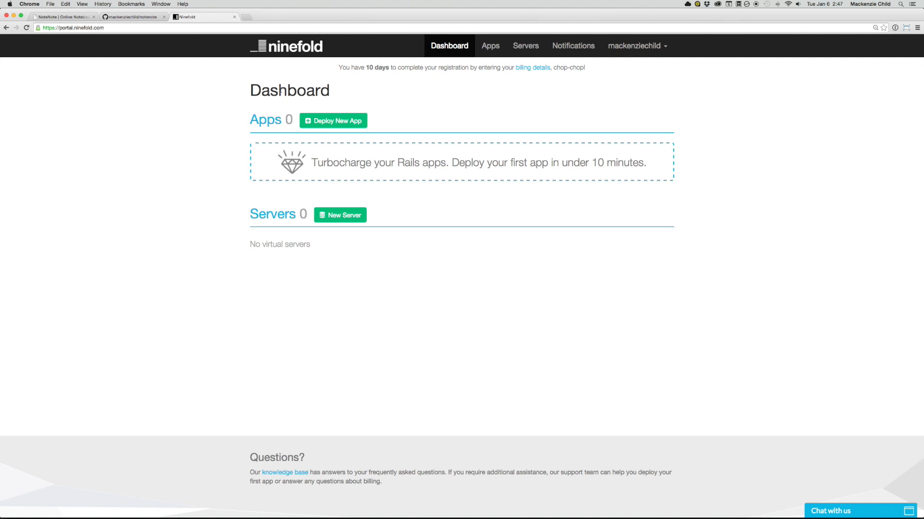
pyautogui.moveTo(451, 144)
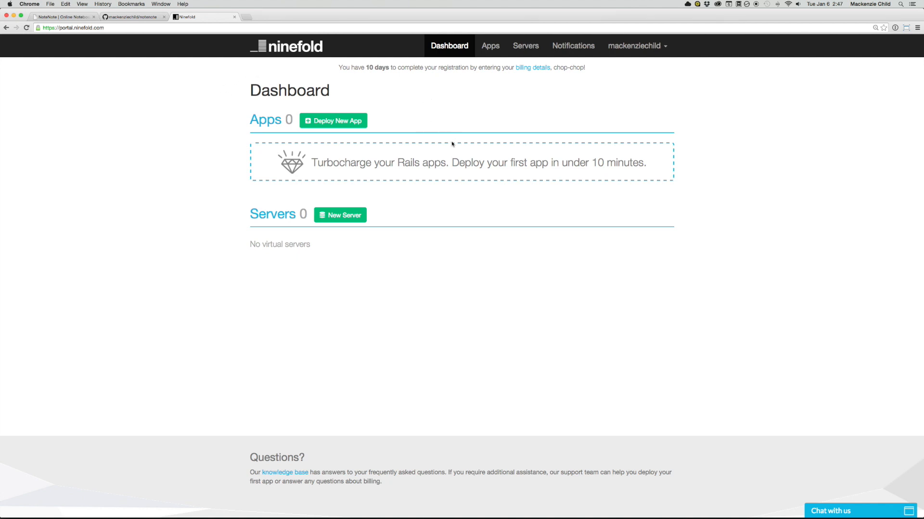
pyautogui.moveTo(454, 160)
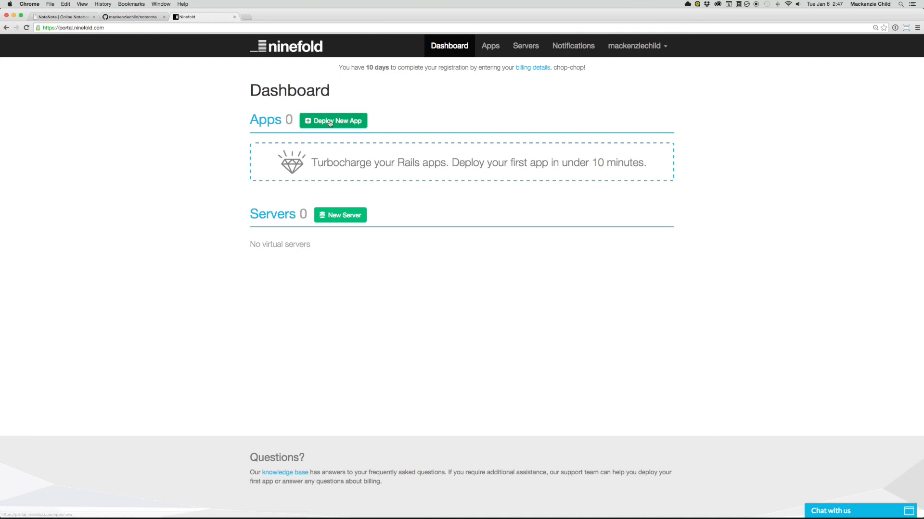
# Start deploying a new app and choose GitHub as the source.
pyautogui.click(333, 120)
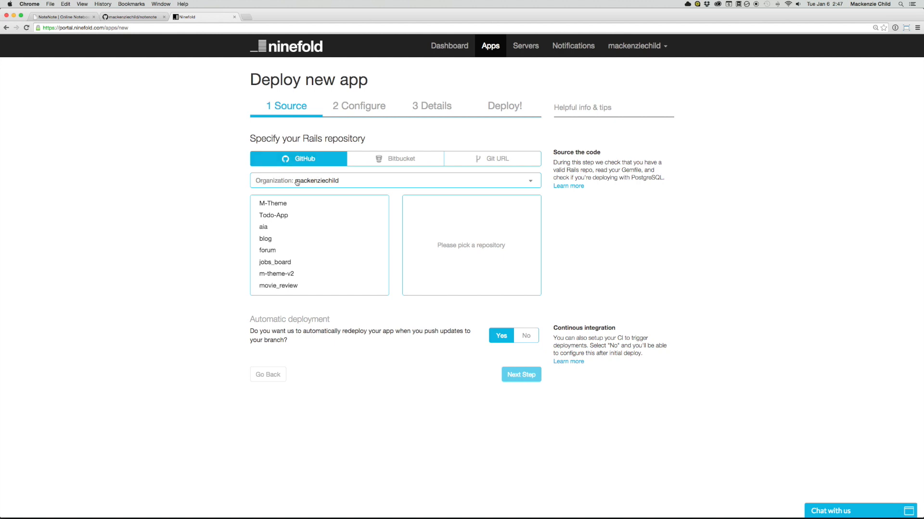
pyautogui.moveTo(397, 184)
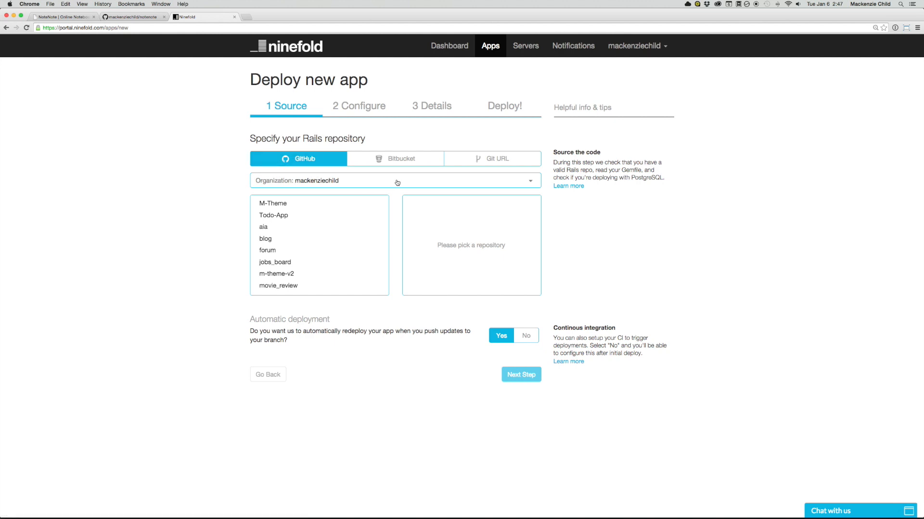
pyautogui.moveTo(483, 163)
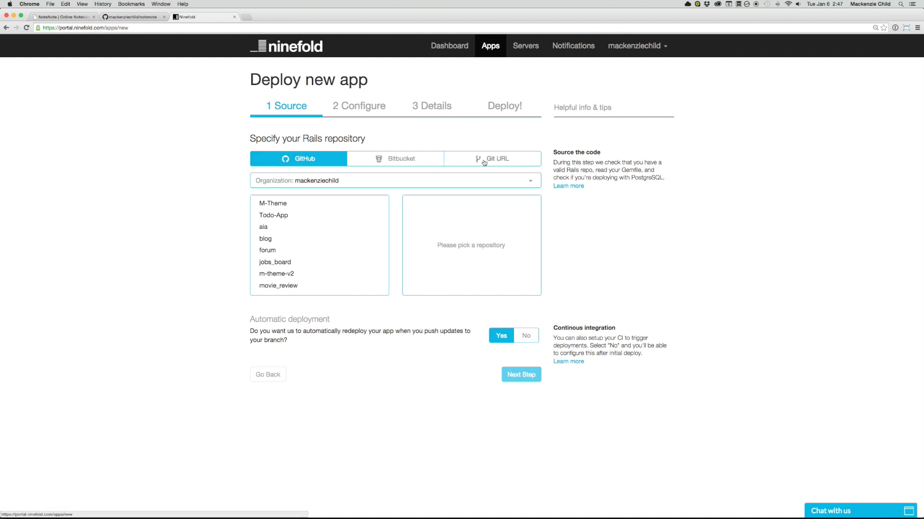
pyautogui.click(492, 158)
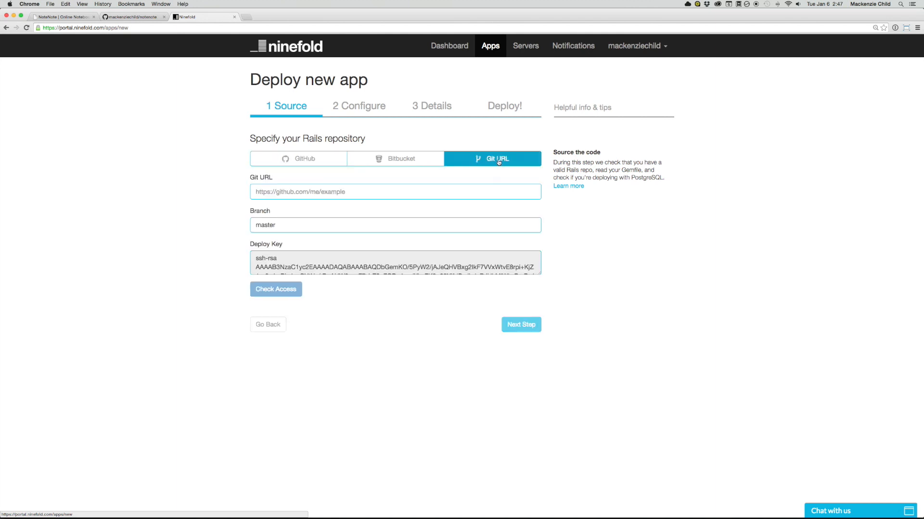
pyautogui.click(304, 158)
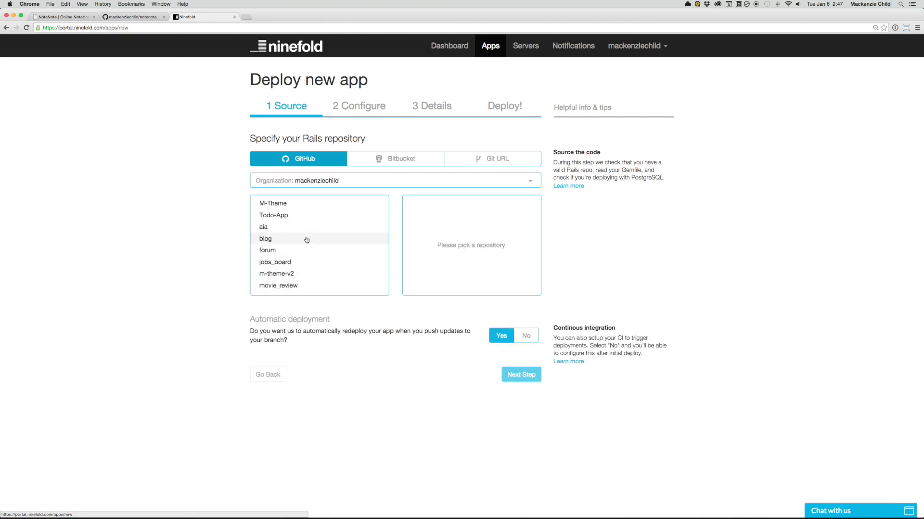
pyautogui.moveTo(263, 227)
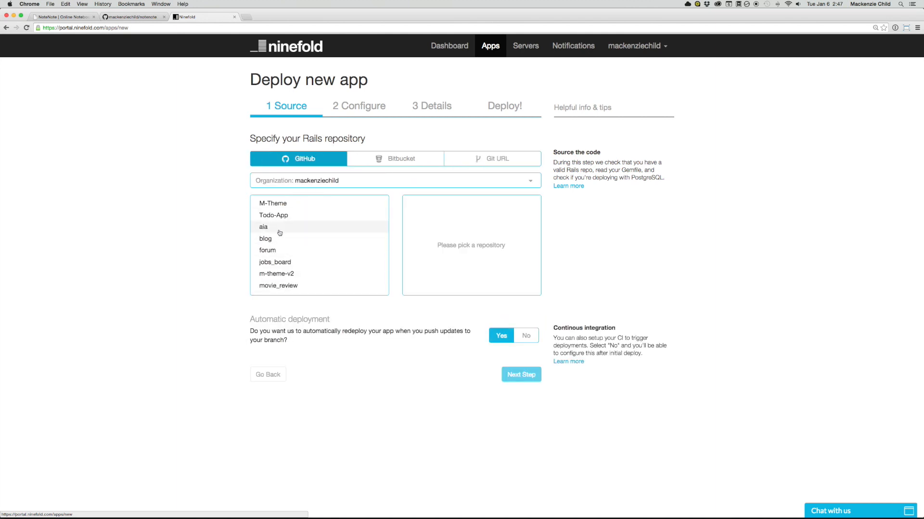
# Select the notenote repository's master branch with automatic deployment set to No.
pyautogui.scroll(-3)
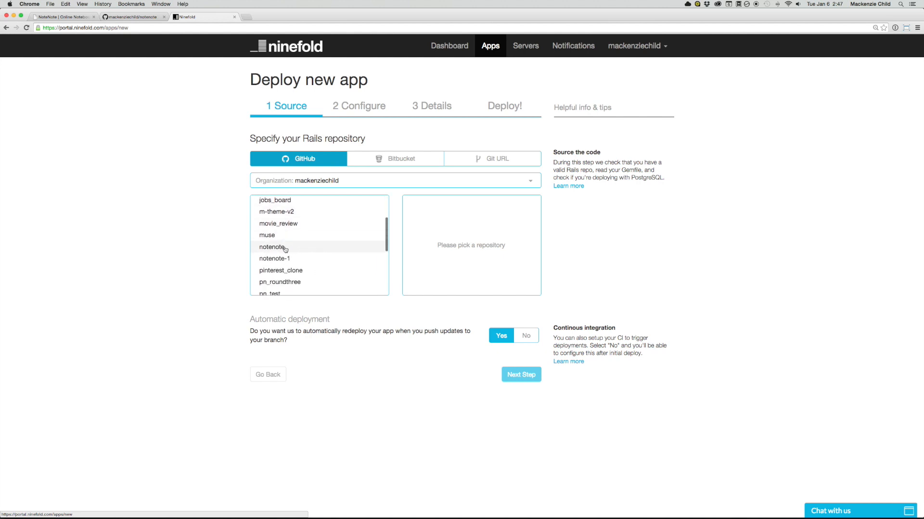
pyautogui.click(271, 247)
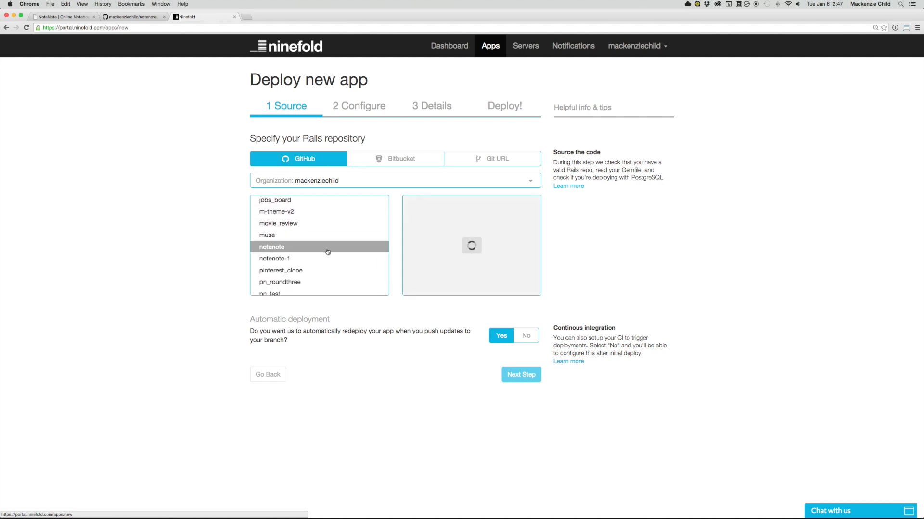
pyautogui.moveTo(456, 239)
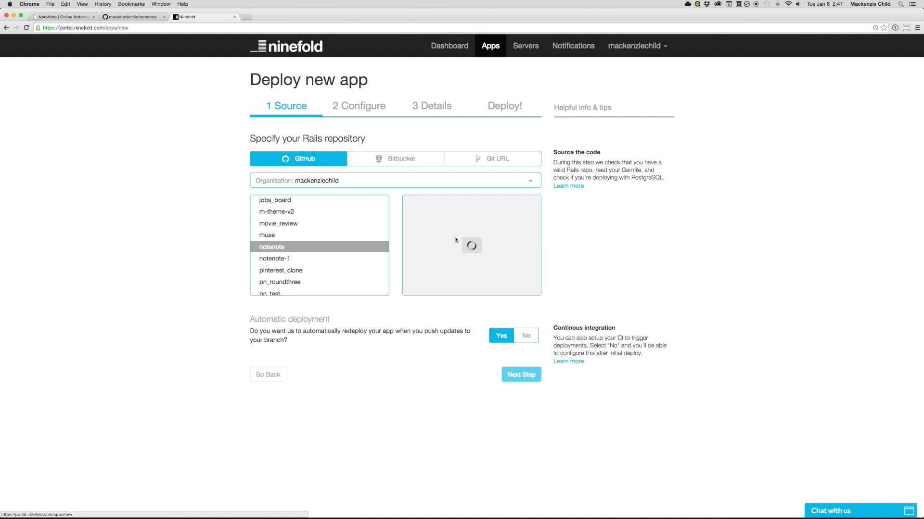
pyautogui.click(270, 246)
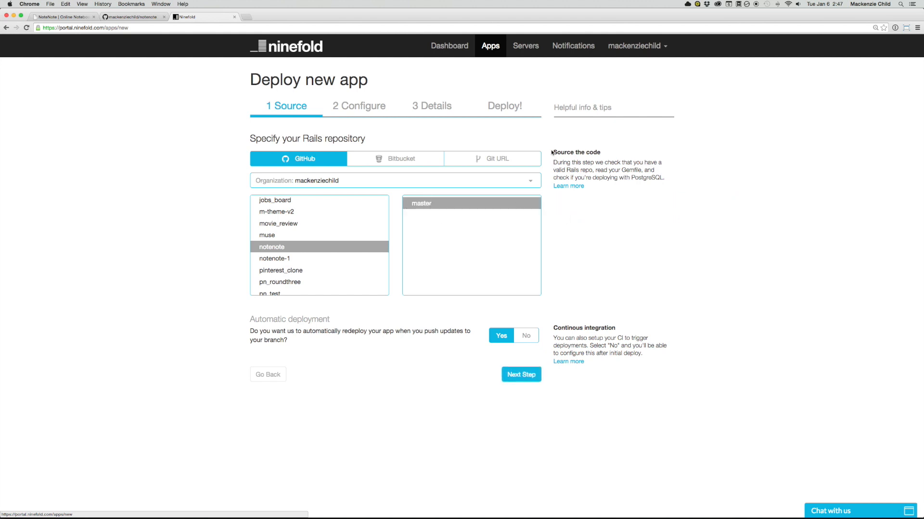
pyautogui.moveTo(562, 159)
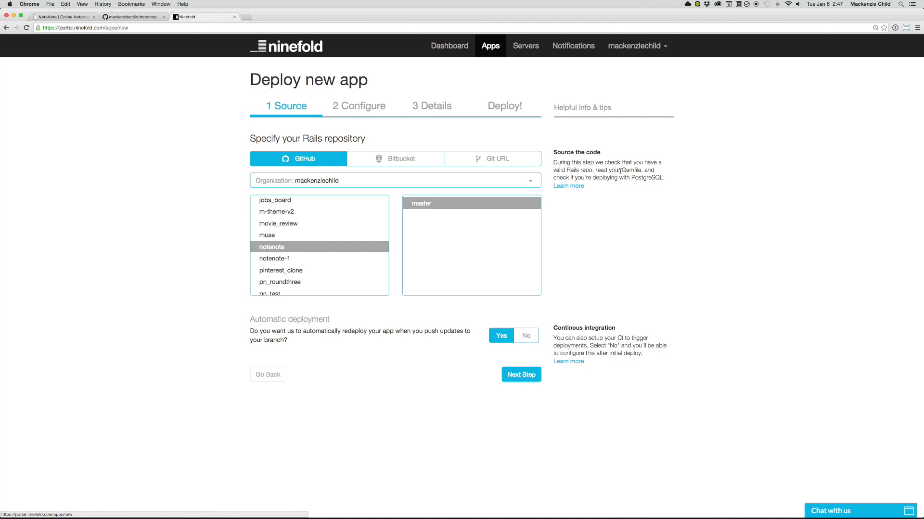
pyautogui.moveTo(634, 187)
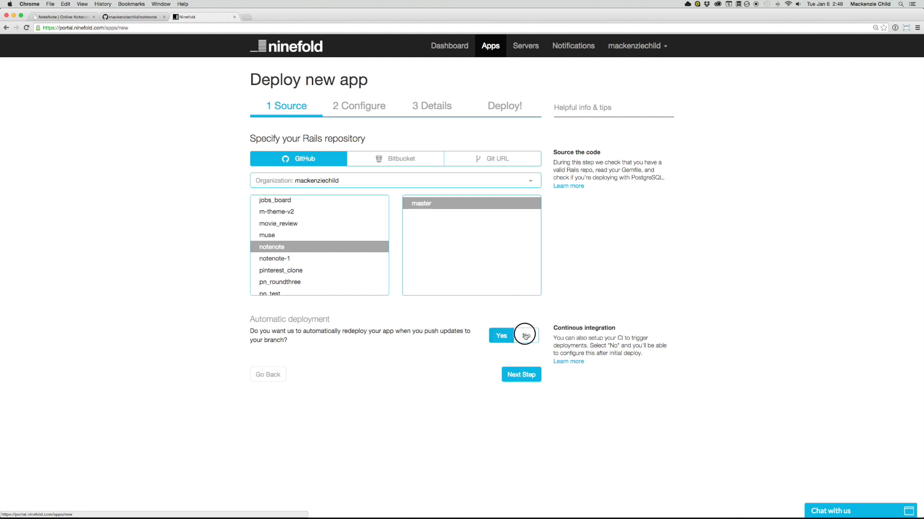
pyautogui.click(525, 335)
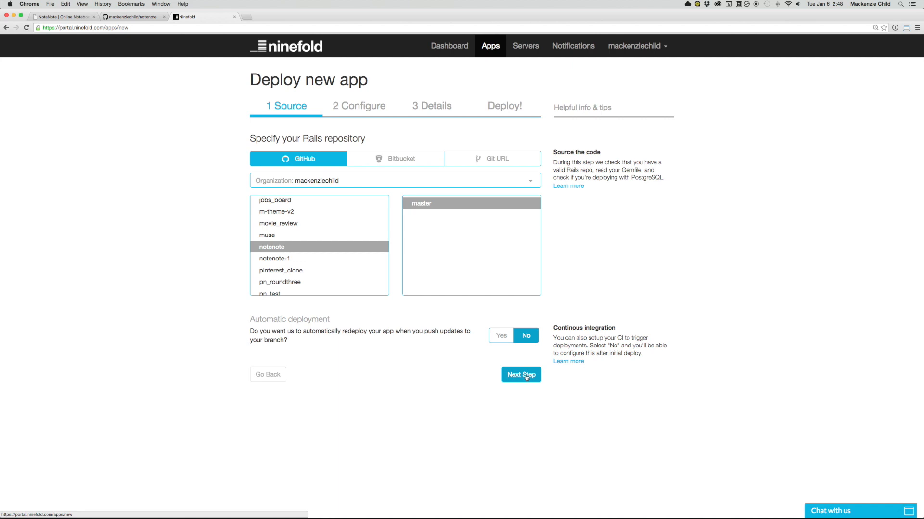
pyautogui.click(521, 375)
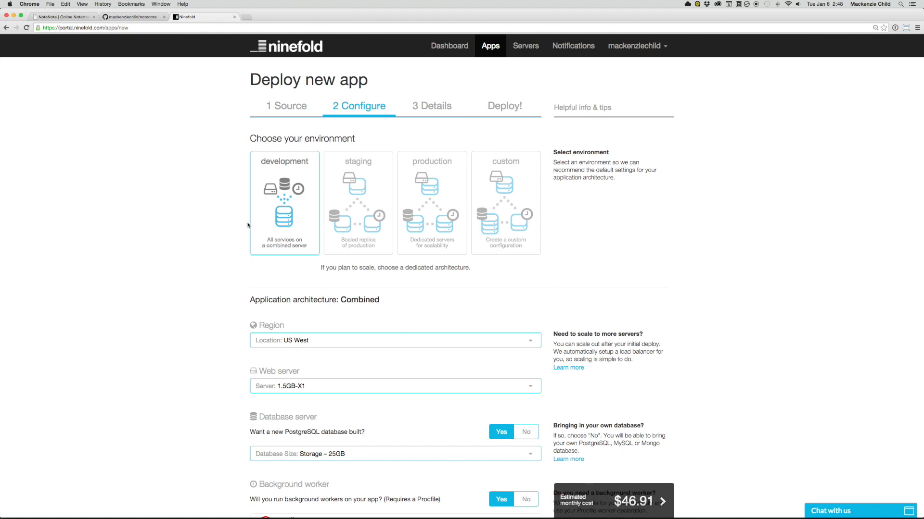
# Choose a 1.5GB-X1 web server, 25GB database storage, and no background workers.
pyautogui.scroll(-3)
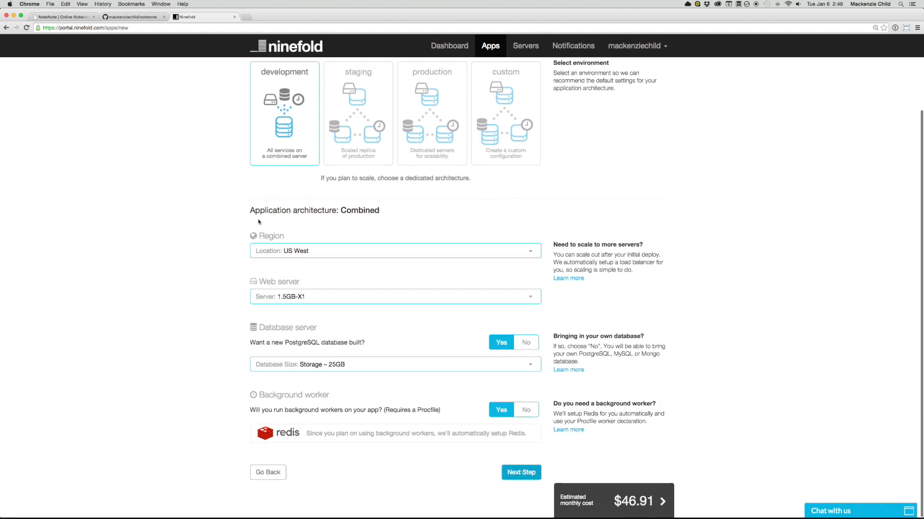
pyautogui.moveTo(317, 226)
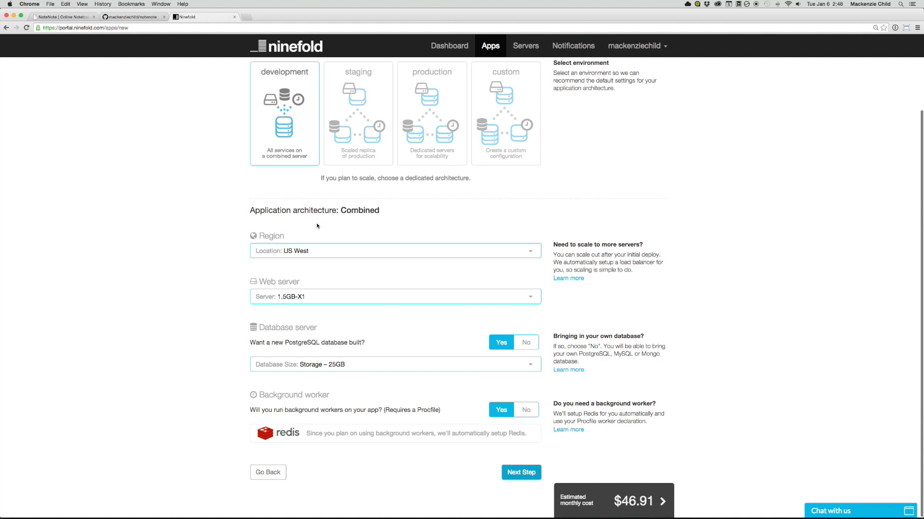
pyautogui.click(394, 250)
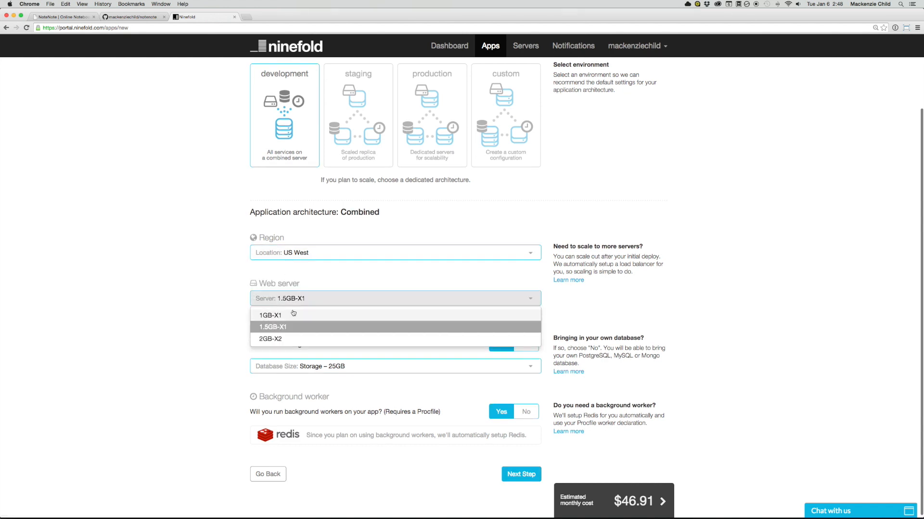
pyautogui.moveTo(278, 330)
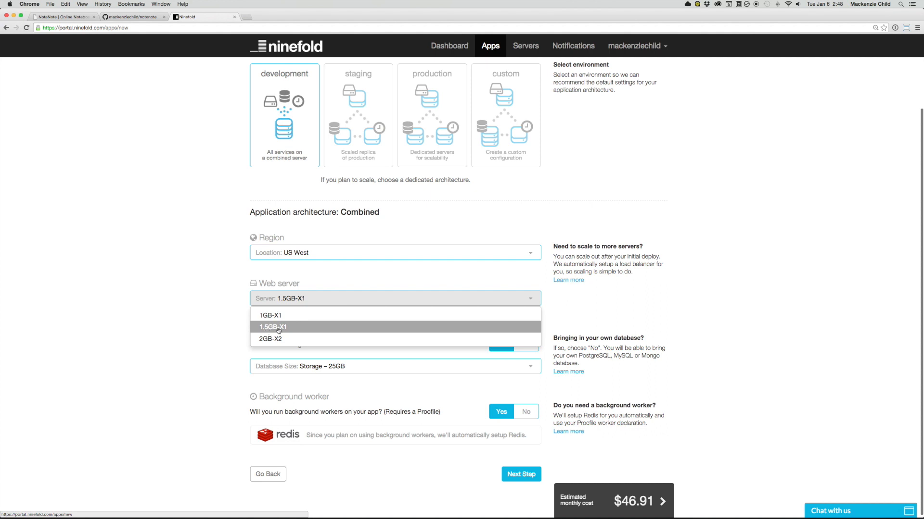
pyautogui.click(270, 327)
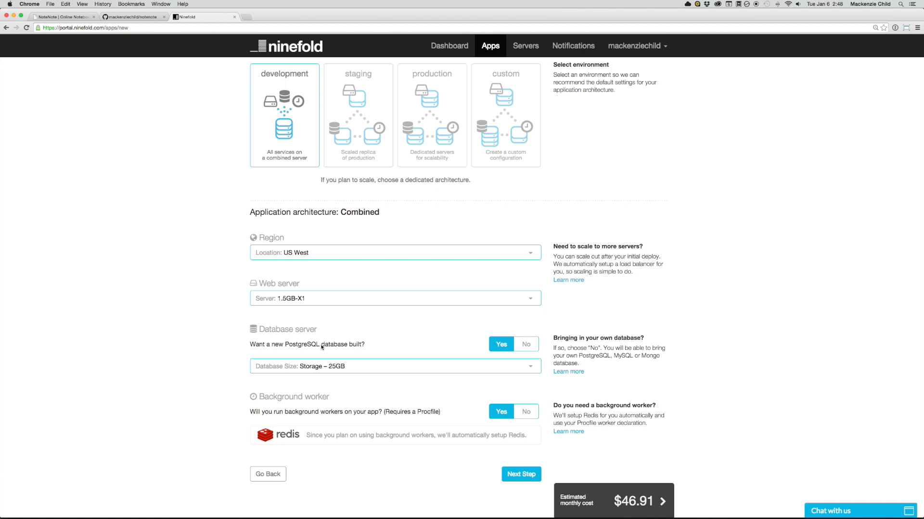
pyautogui.moveTo(517, 348)
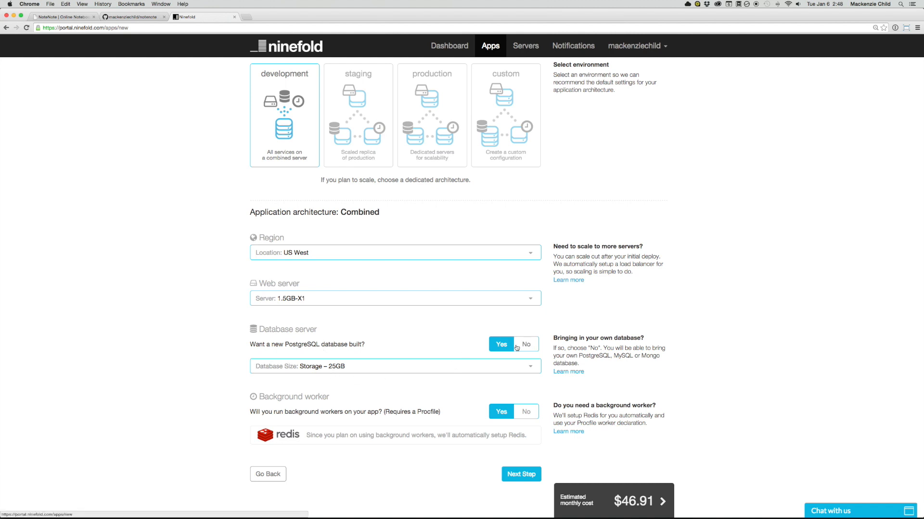
pyautogui.click(394, 365)
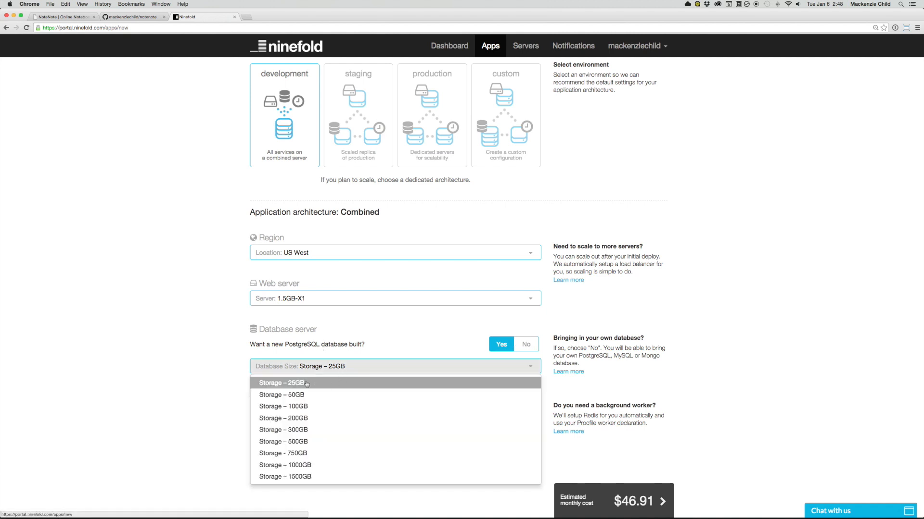
pyautogui.click(281, 383)
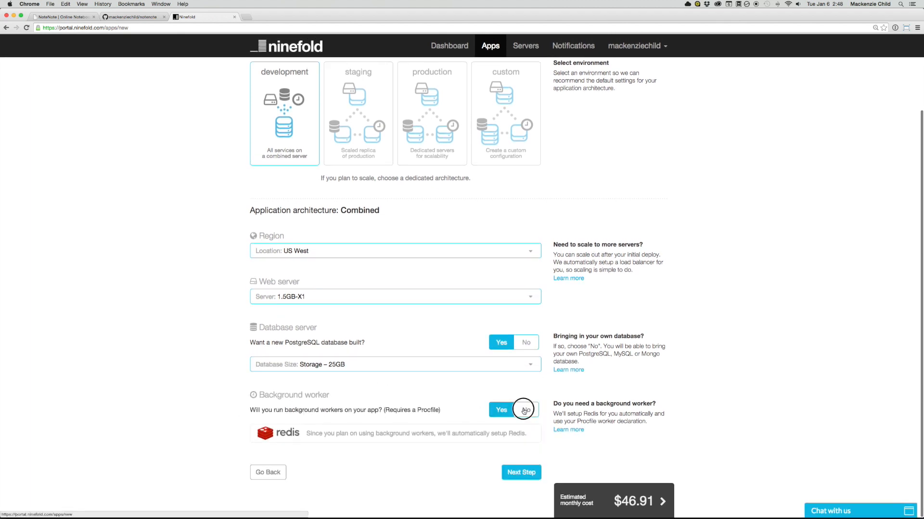
pyautogui.click(525, 410)
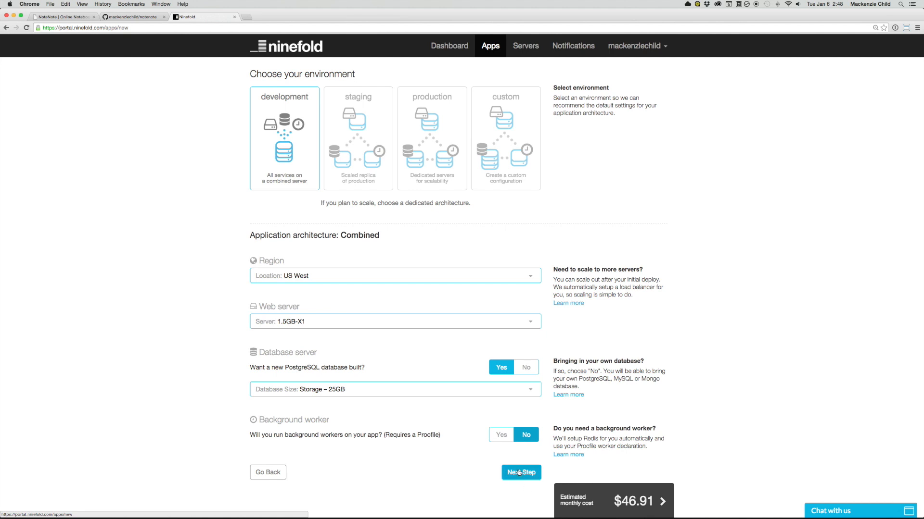
# On the Details step, name the application "Note Note".
pyautogui.click(520, 472)
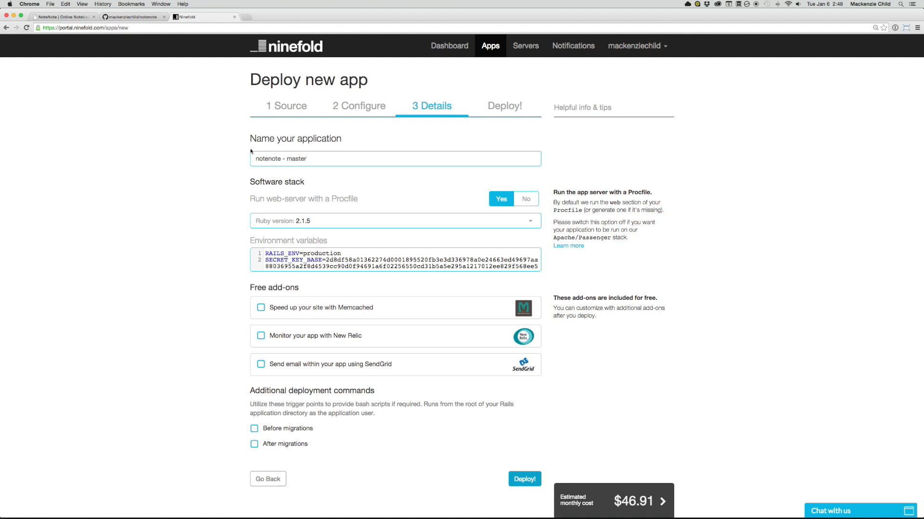
pyautogui.write('Note Note')
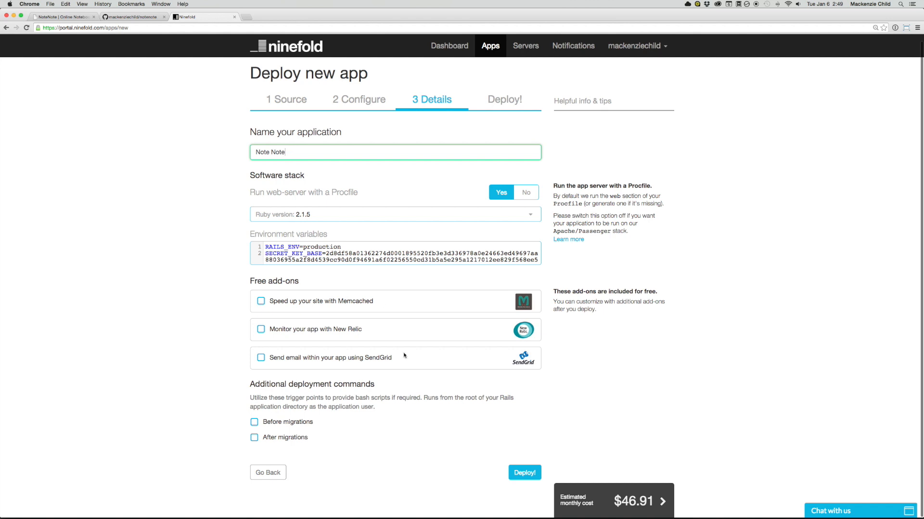
pyautogui.moveTo(363, 323)
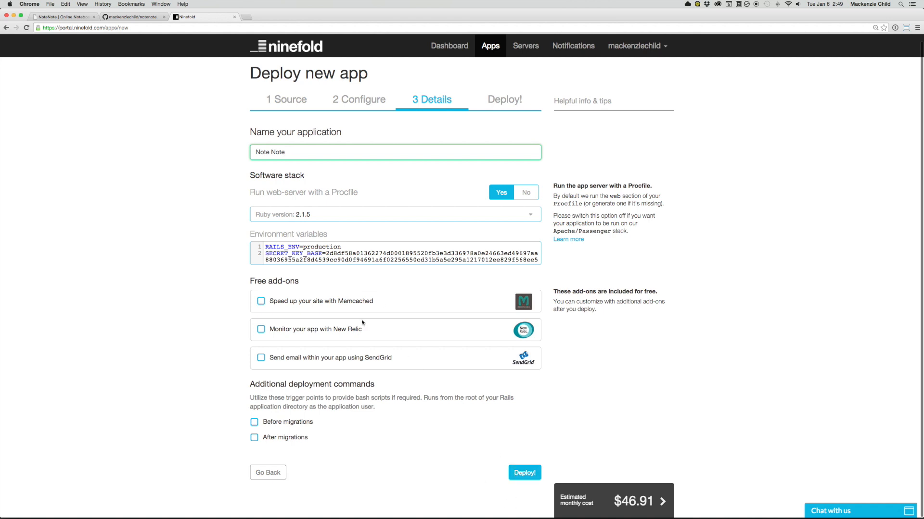
pyautogui.moveTo(307, 329)
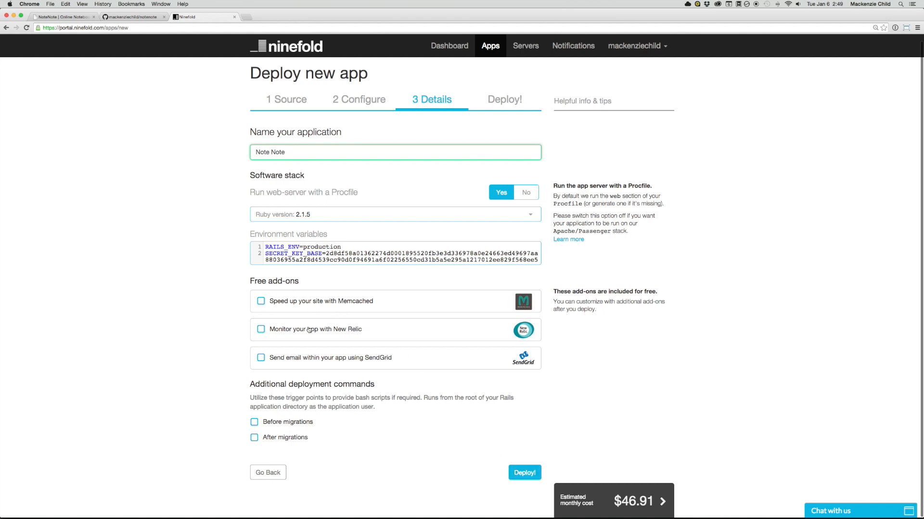
pyautogui.moveTo(296, 352)
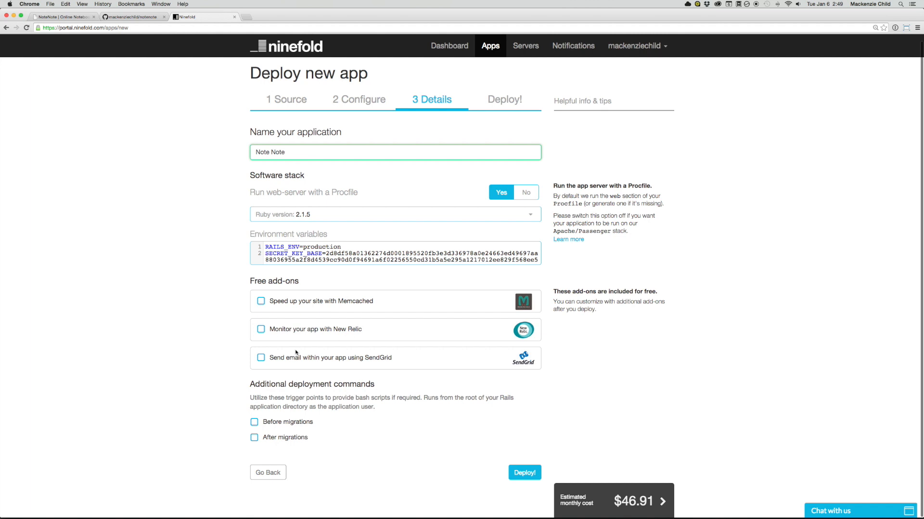
pyautogui.moveTo(475, 391)
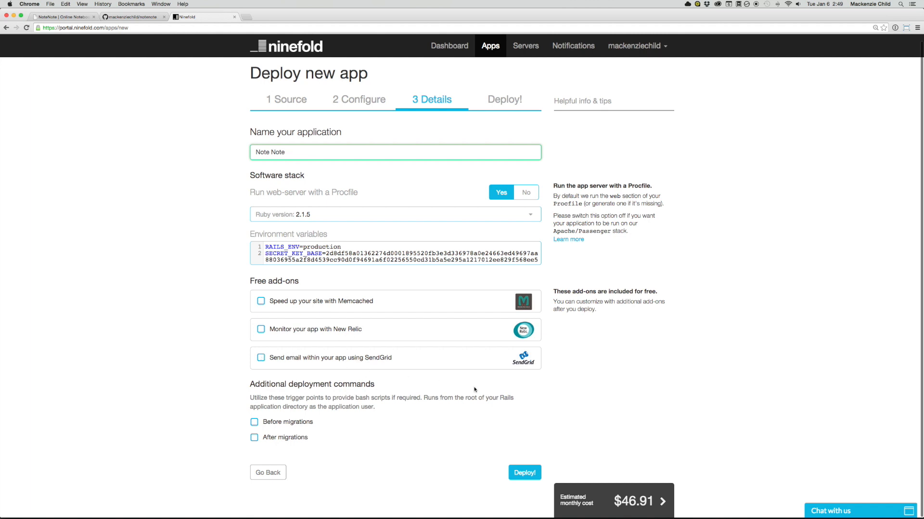
pyautogui.moveTo(551, 449)
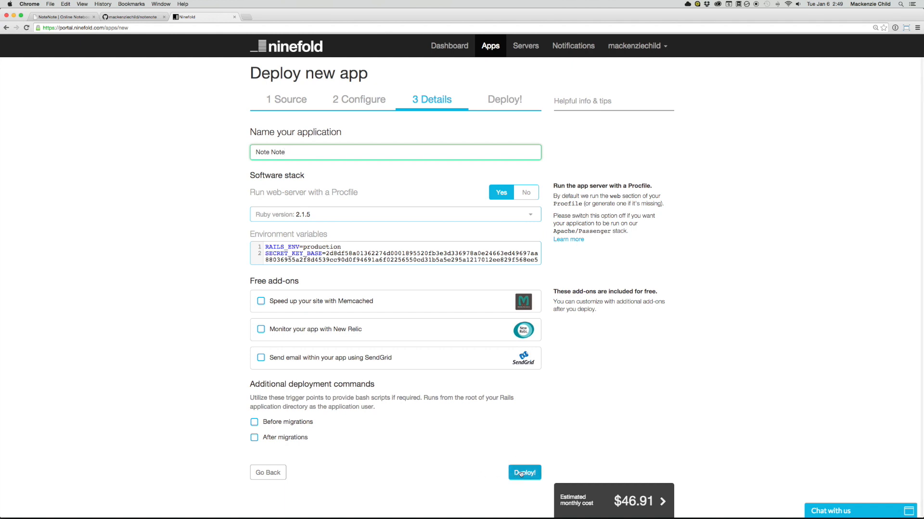
# Deploy Note Note and open its overview after all steps succeed.
pyautogui.click(523, 472)
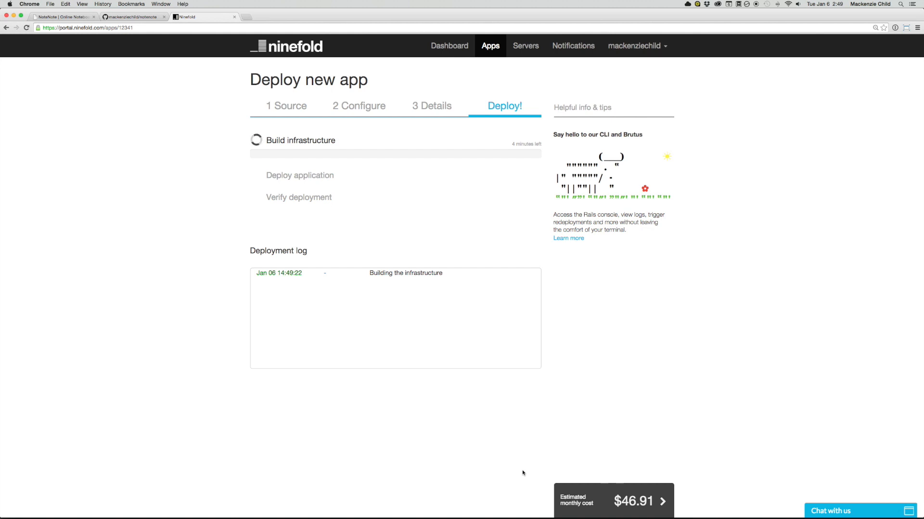
pyautogui.moveTo(525, 472)
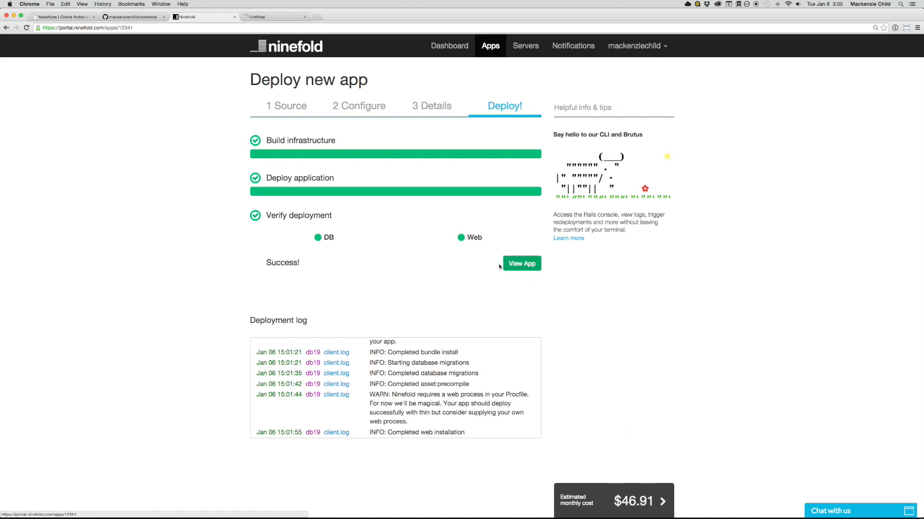
pyautogui.click(520, 263)
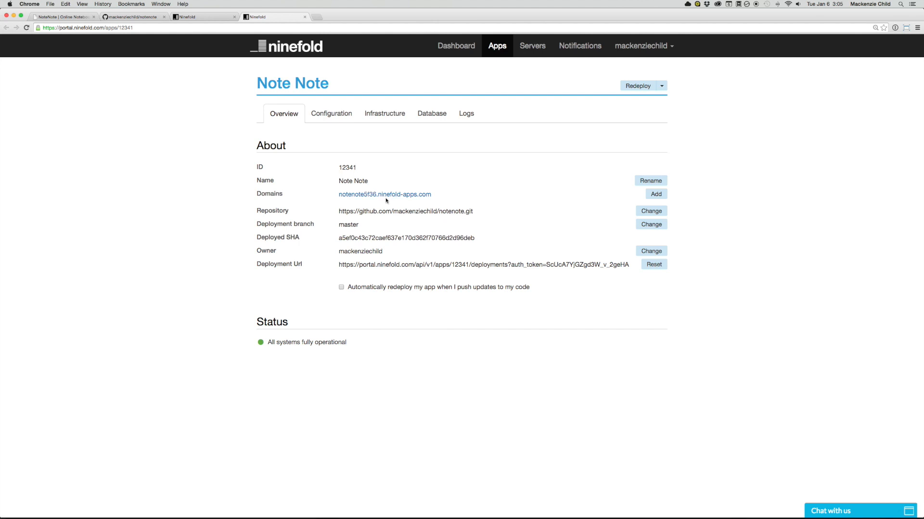
# Open the notenote ninefold-apps.com site, browse the homepage, and go to Log In.
pyautogui.click(385, 194)
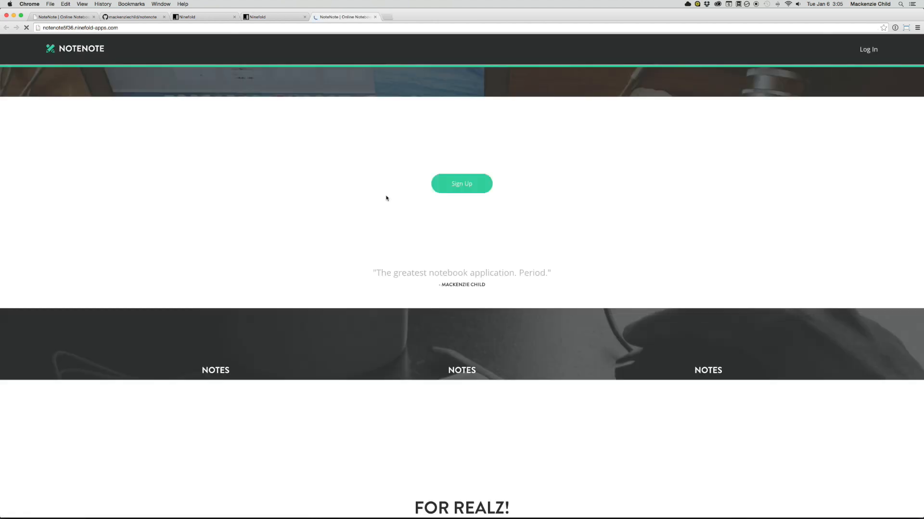
pyautogui.scroll(-3)
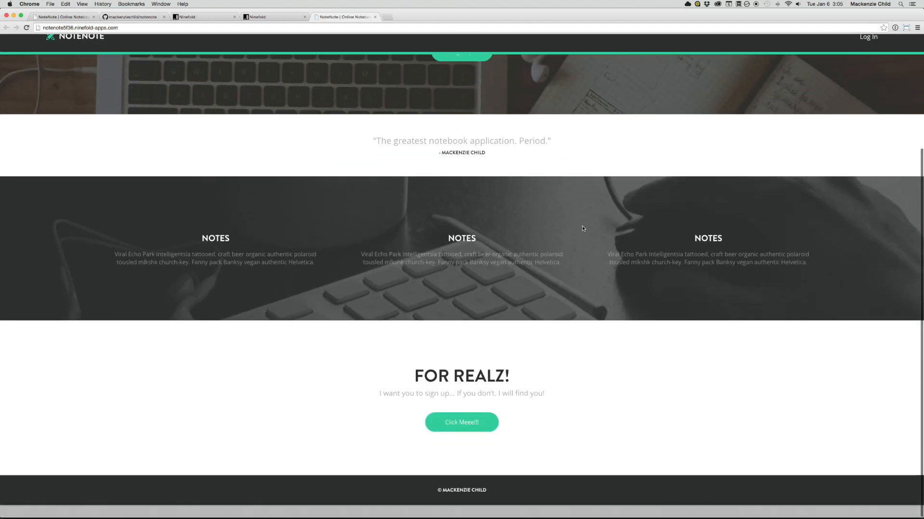
pyautogui.scroll(3)
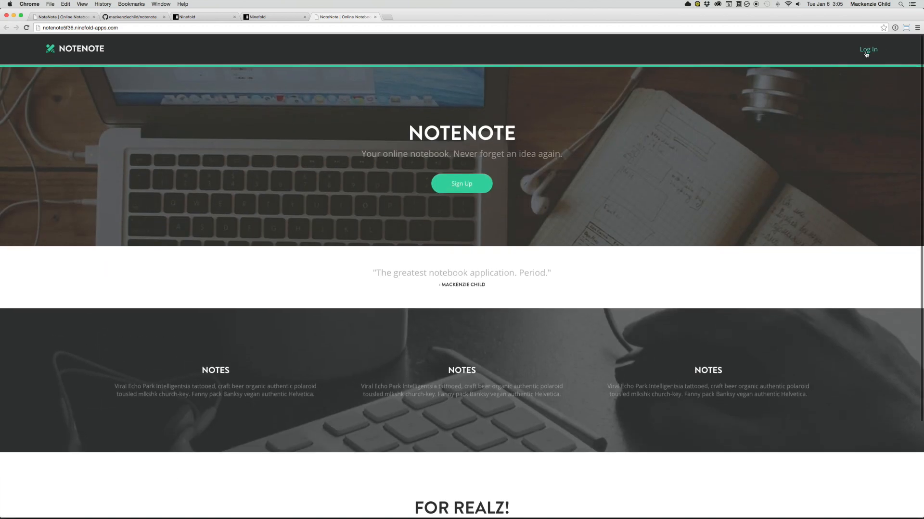
pyautogui.click(868, 50)
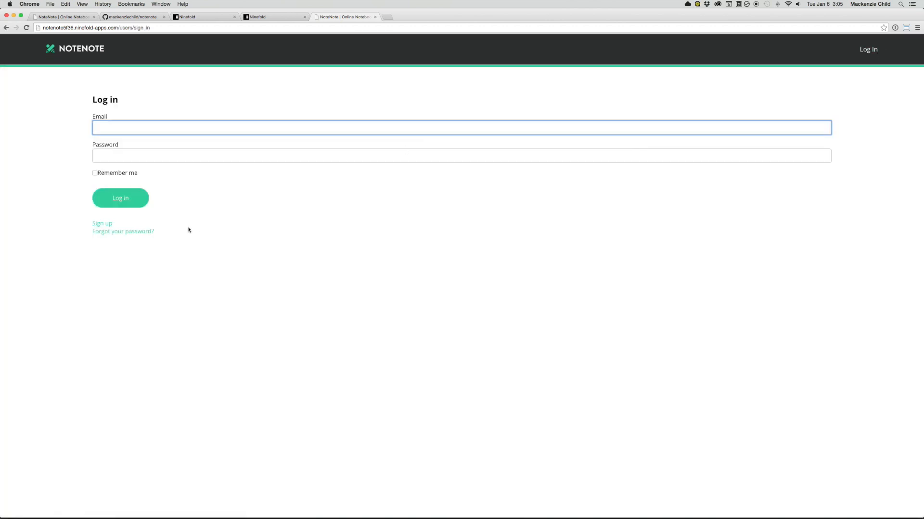
pyautogui.click(102, 224)
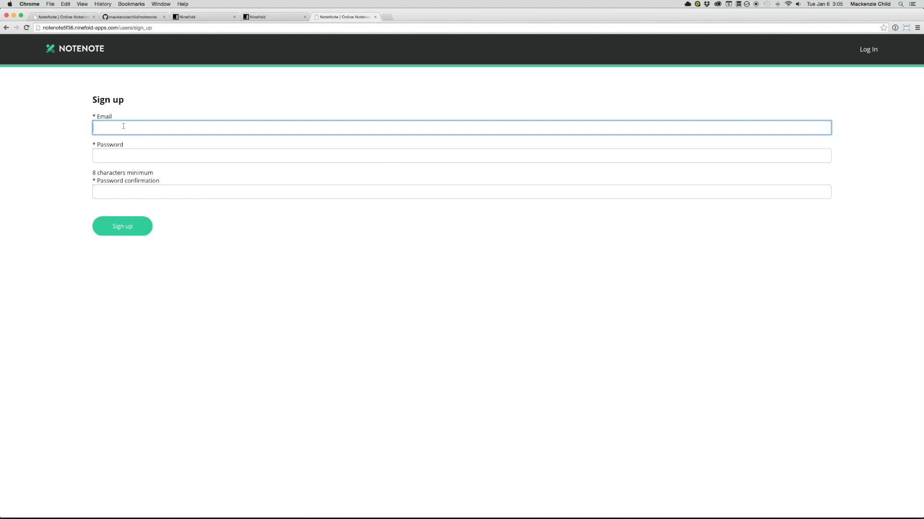
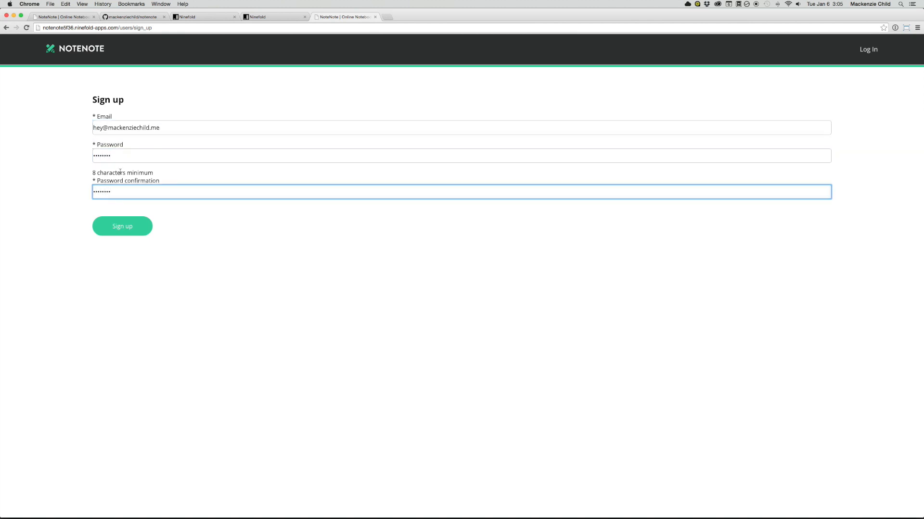
pyautogui.click(121, 226)
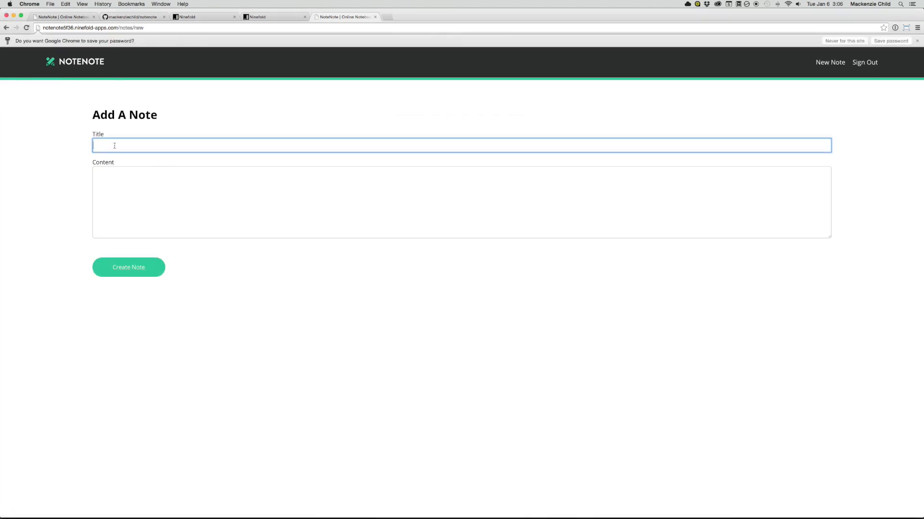
# Save a note titled "This is a test Note" with content "Hello world!" and open it.
pyautogui.write('This is a test Not')
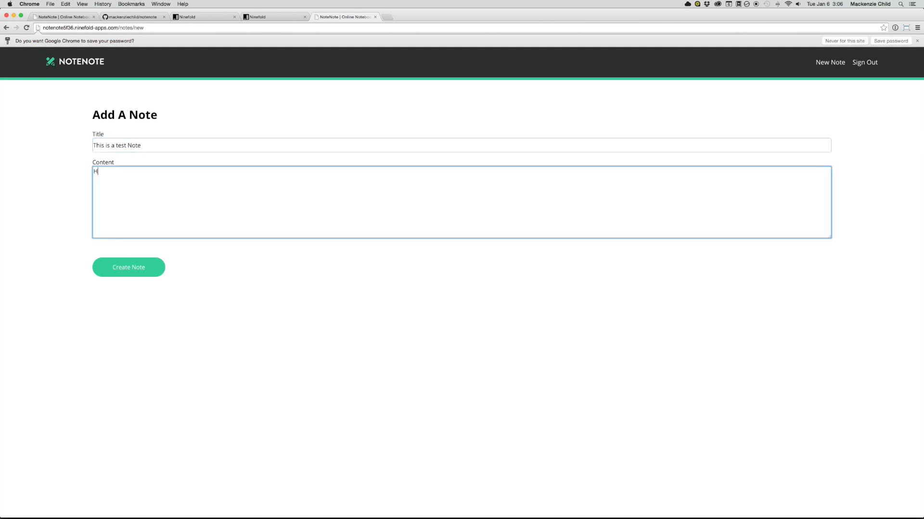
pyautogui.write('ello world!')
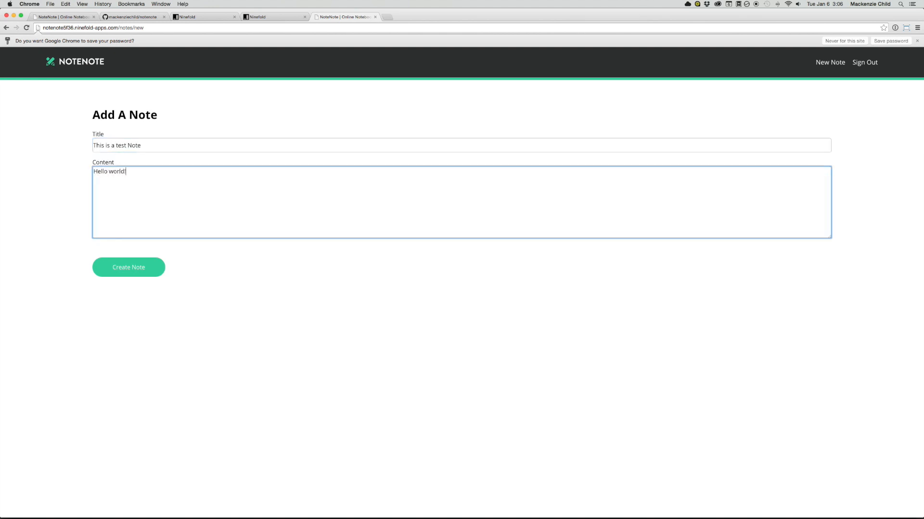
pyautogui.click(129, 267)
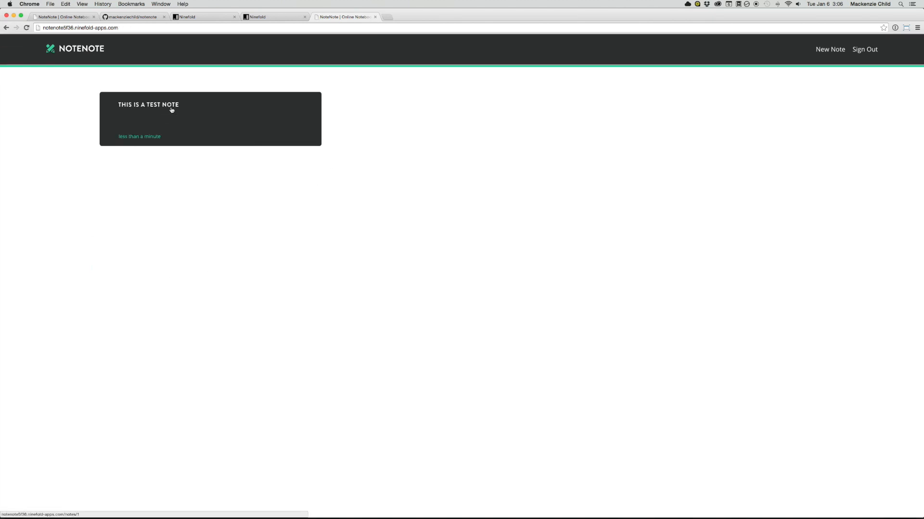
pyautogui.click(149, 105)
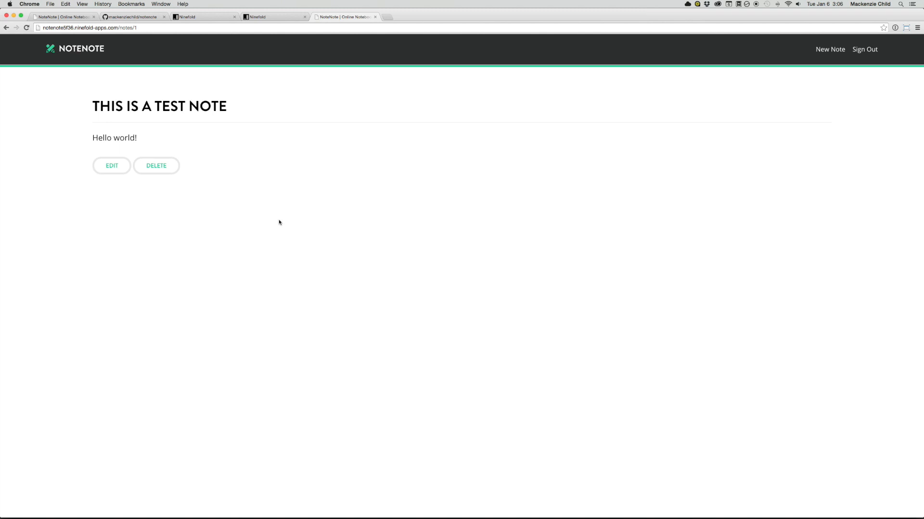
pyautogui.moveTo(351, 221)
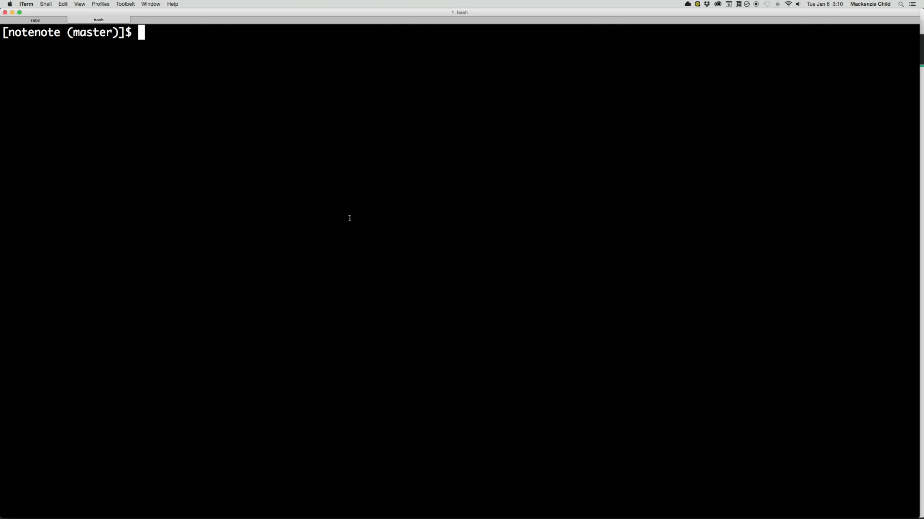
# Install the ninefold command-line gem, version 1.7.5, via gem install.
pyautogui.write('gem inst')
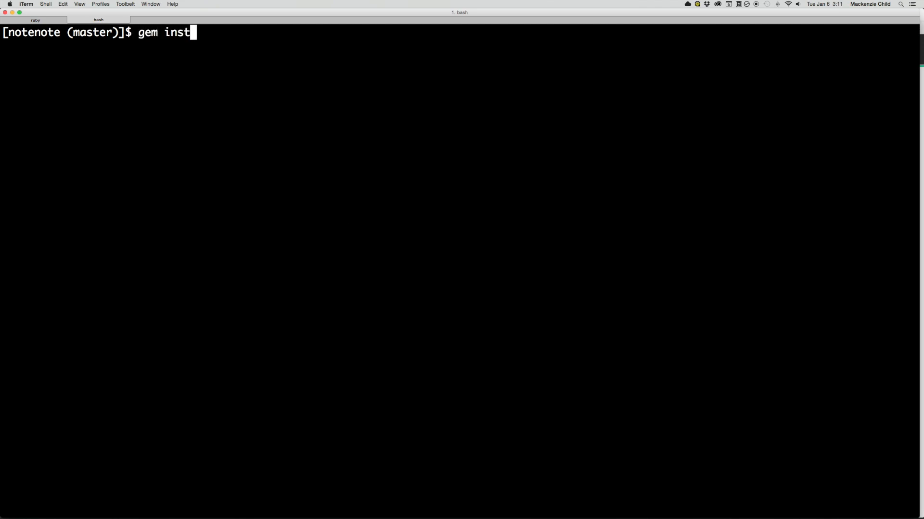
pyautogui.write('all ninefold')
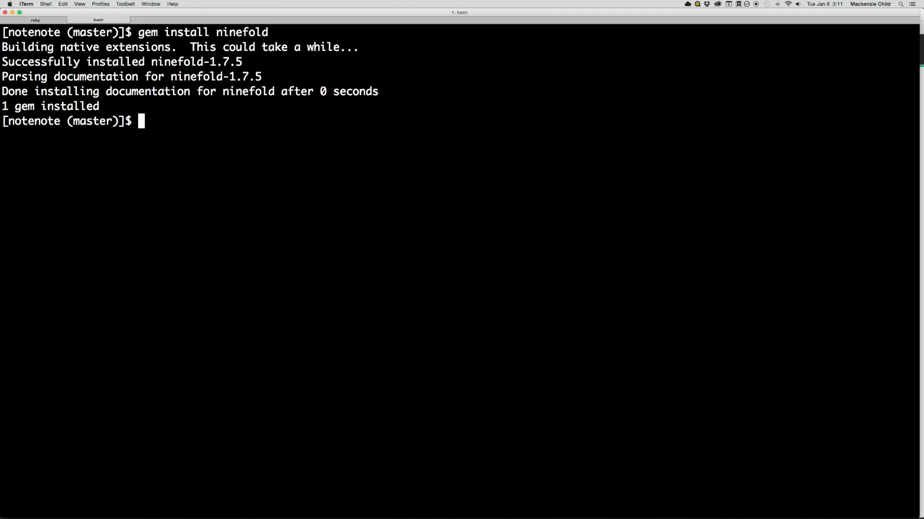
pyautogui.moveTo(334, 230)
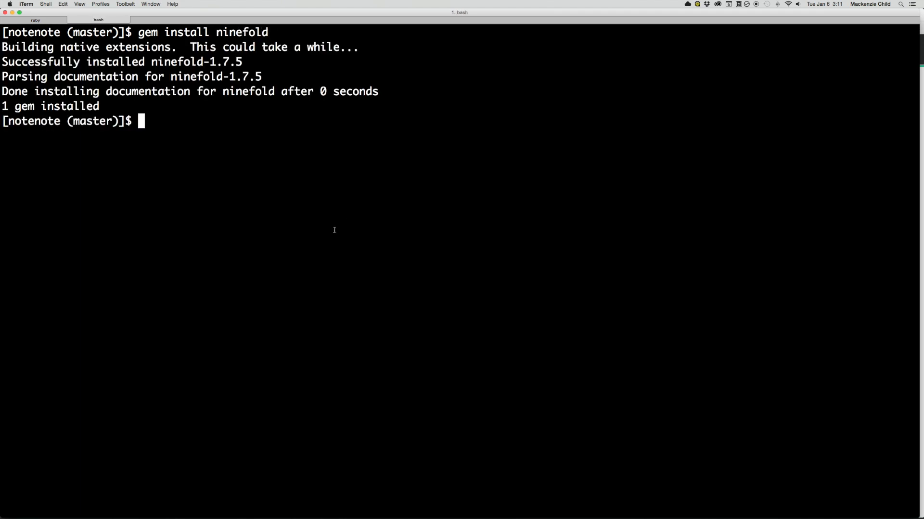
pyautogui.moveTo(336, 231)
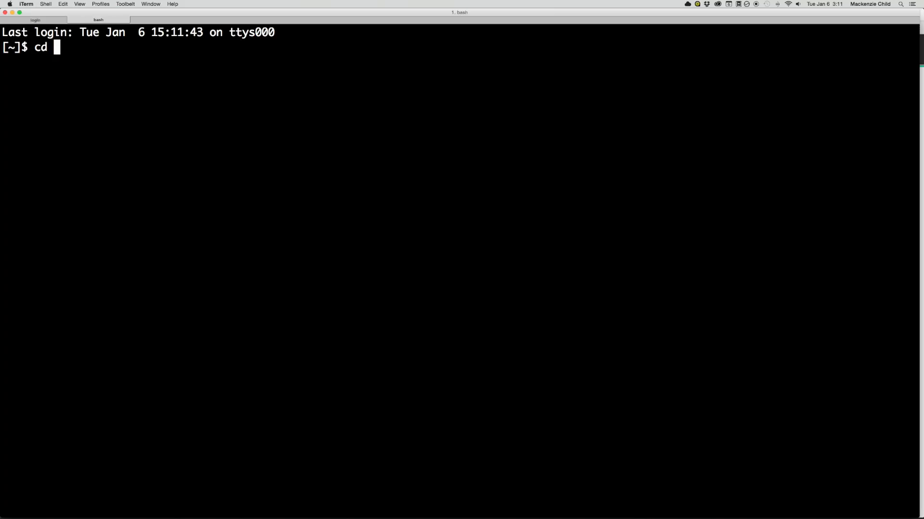
# Change into the code/demo/notenote project folder.
pyautogui.click(34, 20)
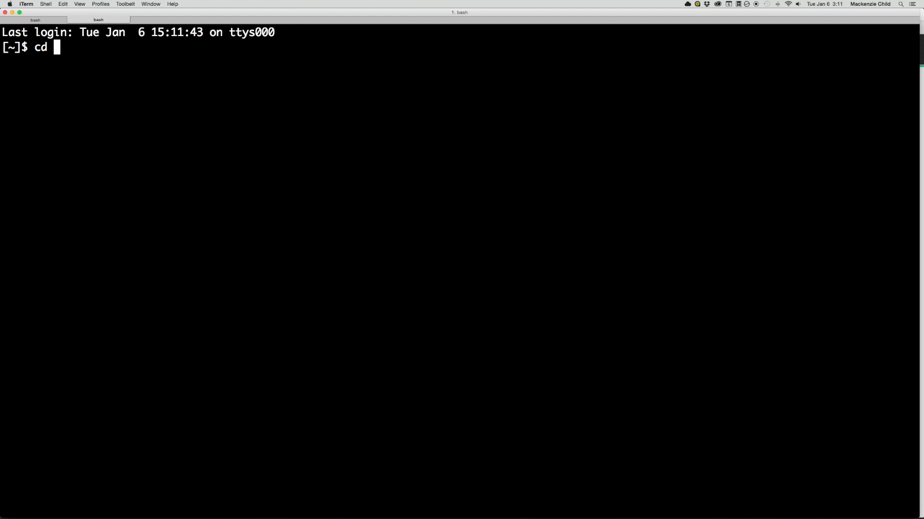
pyautogui.write('code/')
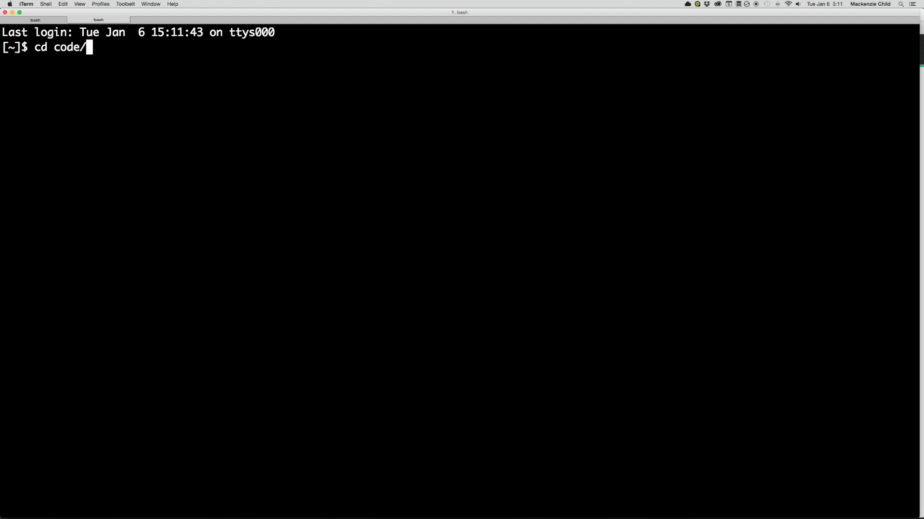
pyautogui.write('demo/')
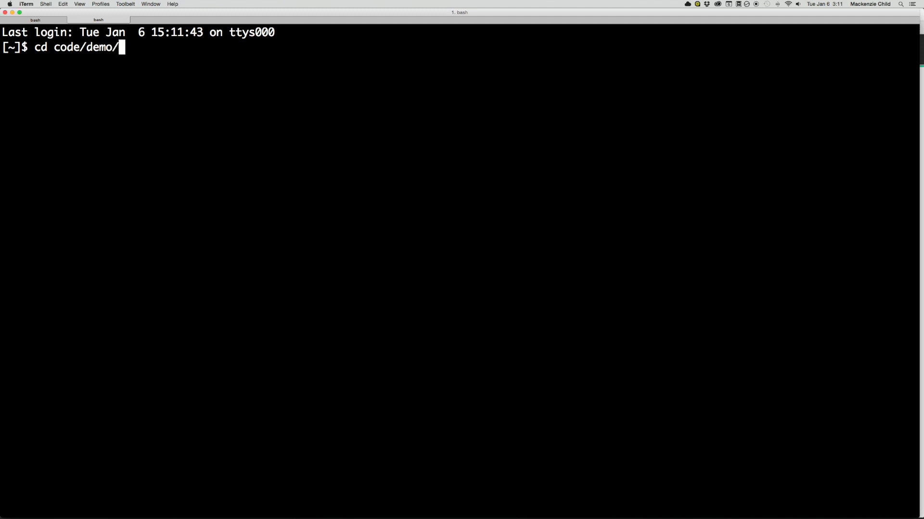
pyautogui.press('Return')
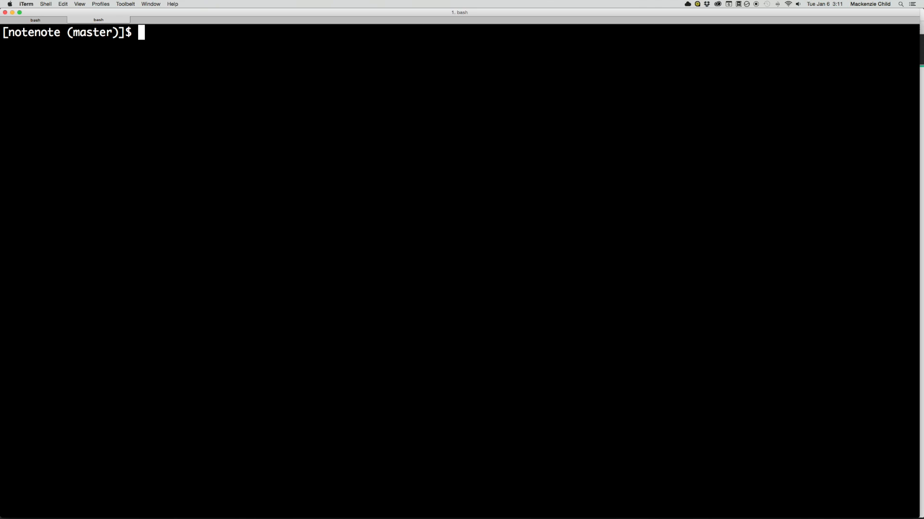
pyautogui.write('ninefold signin')
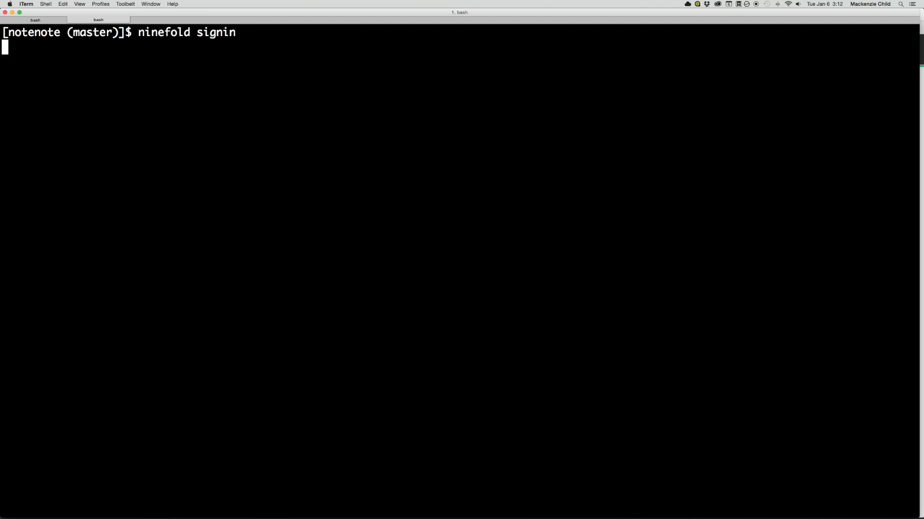
pyautogui.press('Return')
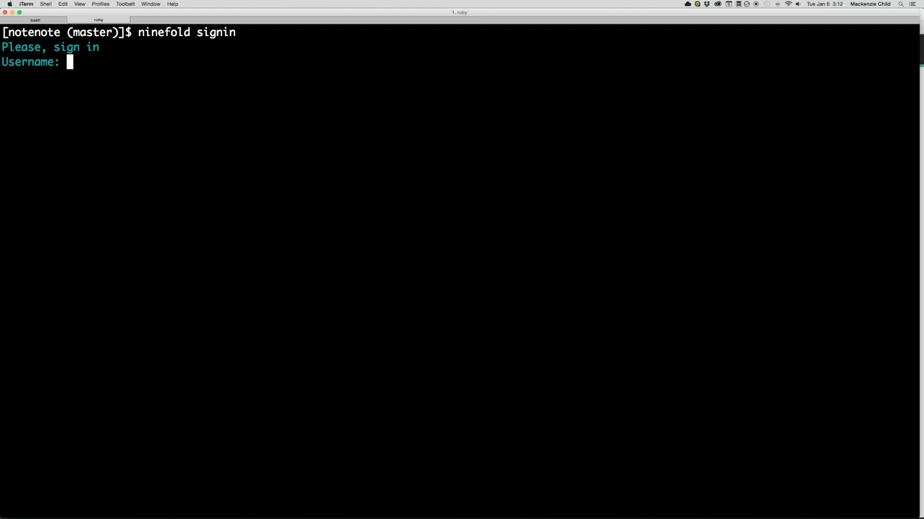
pyautogui.write('mackenziechil')
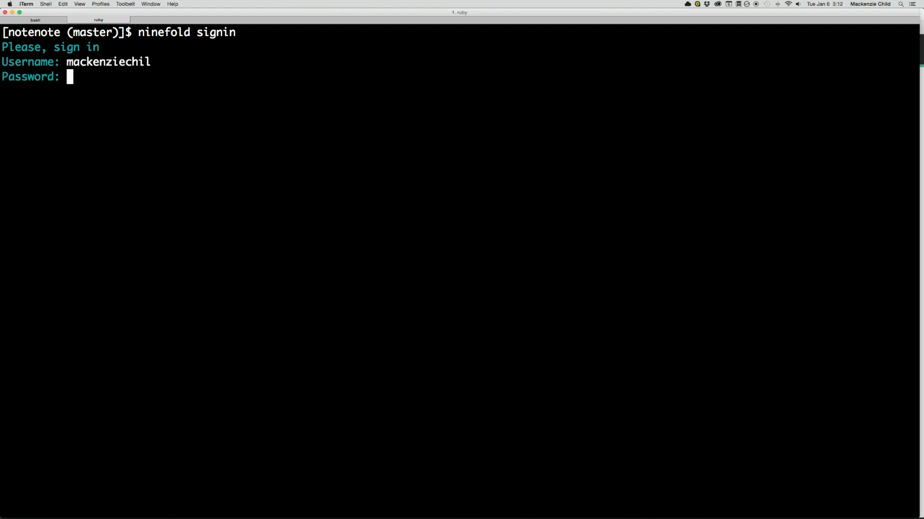
pyautogui.press('Return')
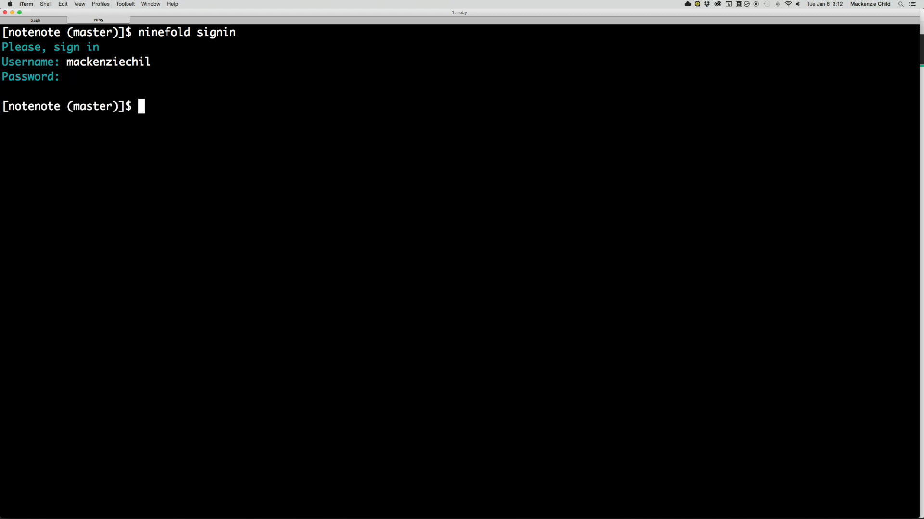
pyautogui.write('ni')
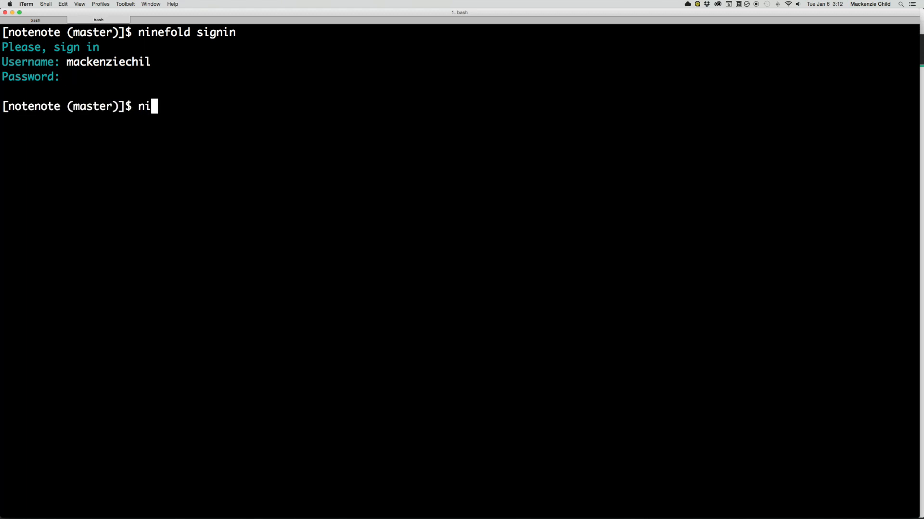
pyautogui.write('nefold sig')
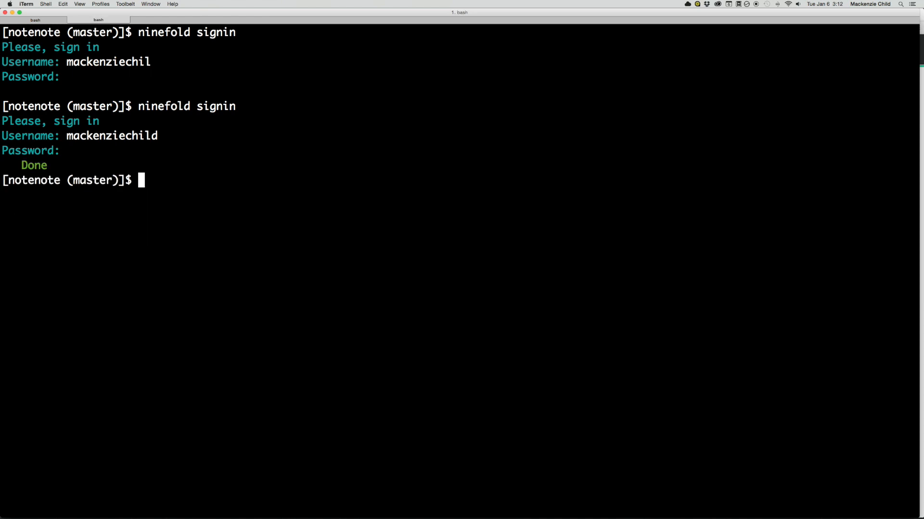
# List Ninefold commands with ninefold help, then open the Note Note production console.
pyautogui.write('nine')
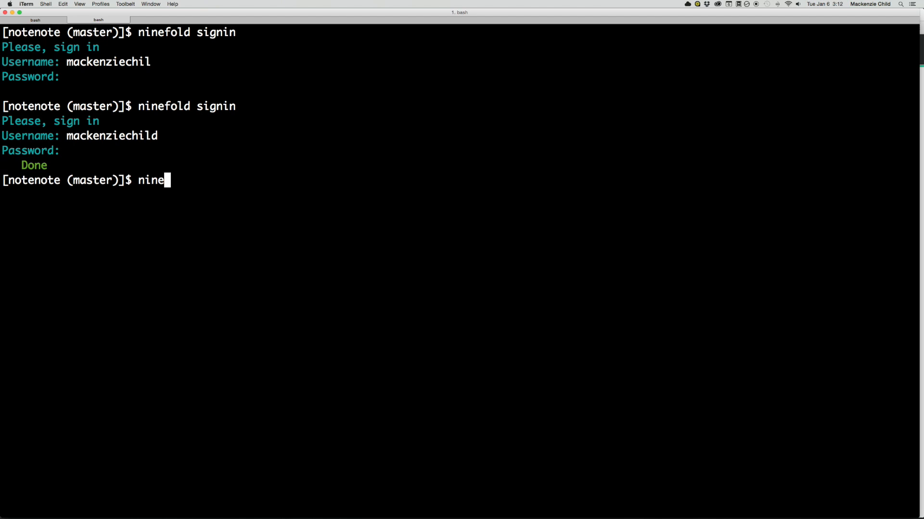
pyautogui.press('Return')
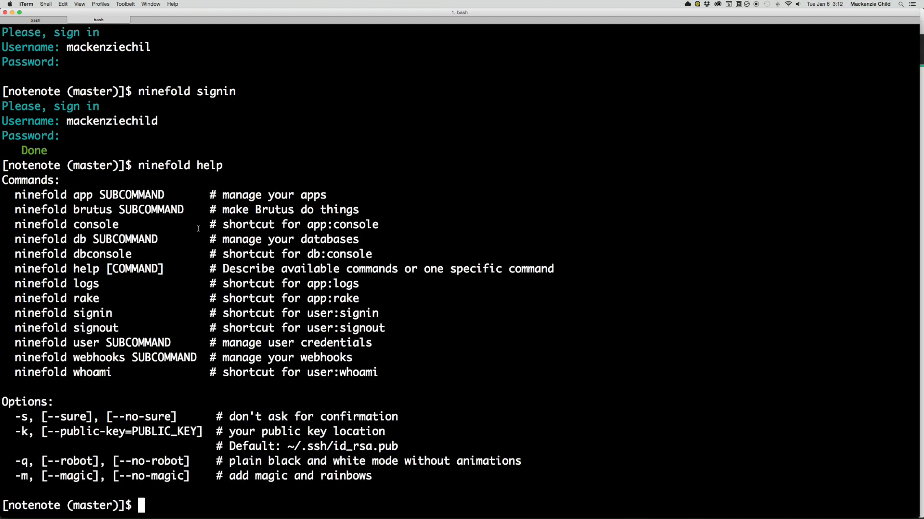
pyautogui.write('ninefold c')
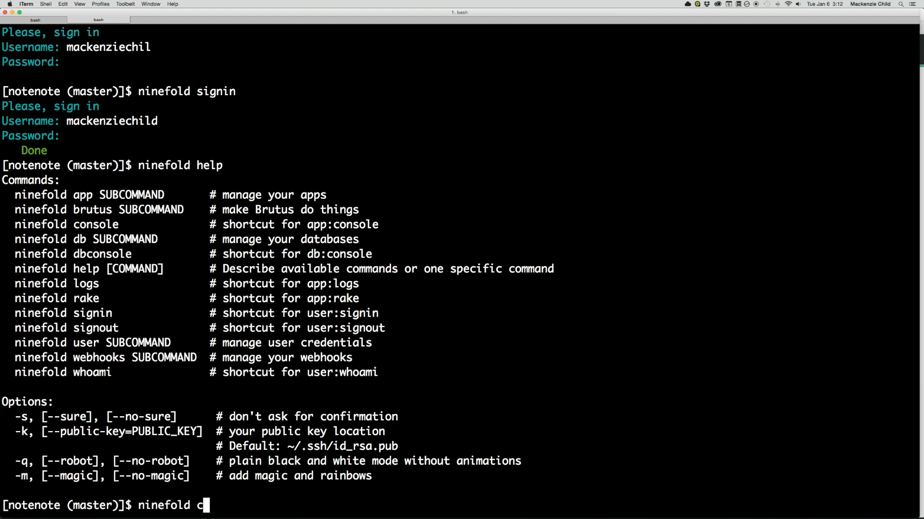
pyautogui.press('Return')
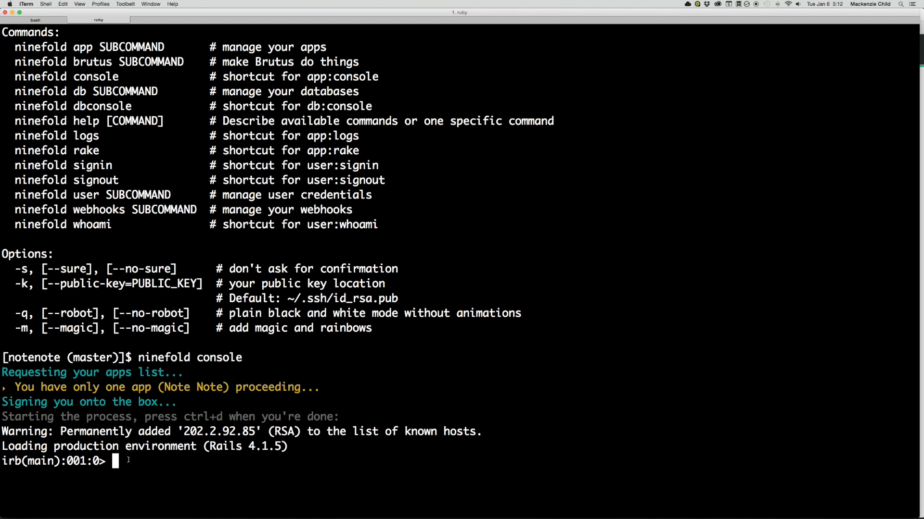
# Run User.count in the production console, which reports 1 user.
pyautogui.write('User.count')
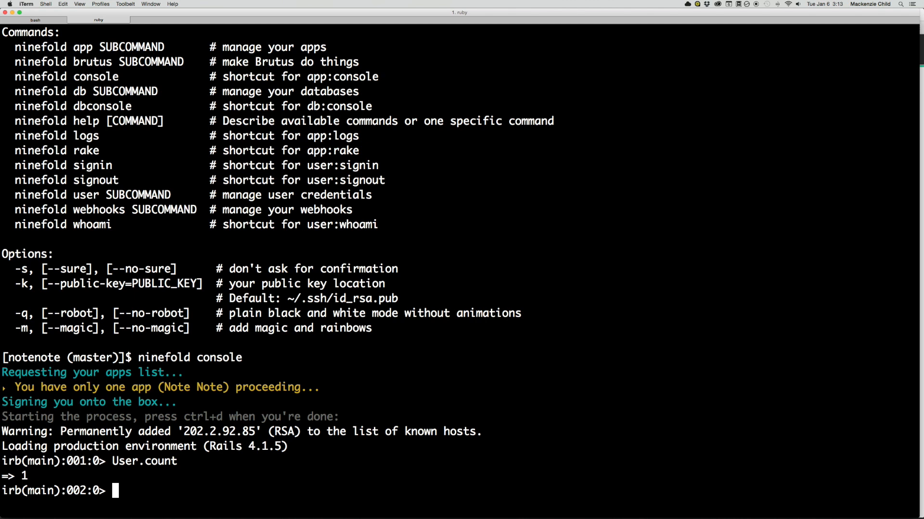
pyautogui.moveTo(270, 461)
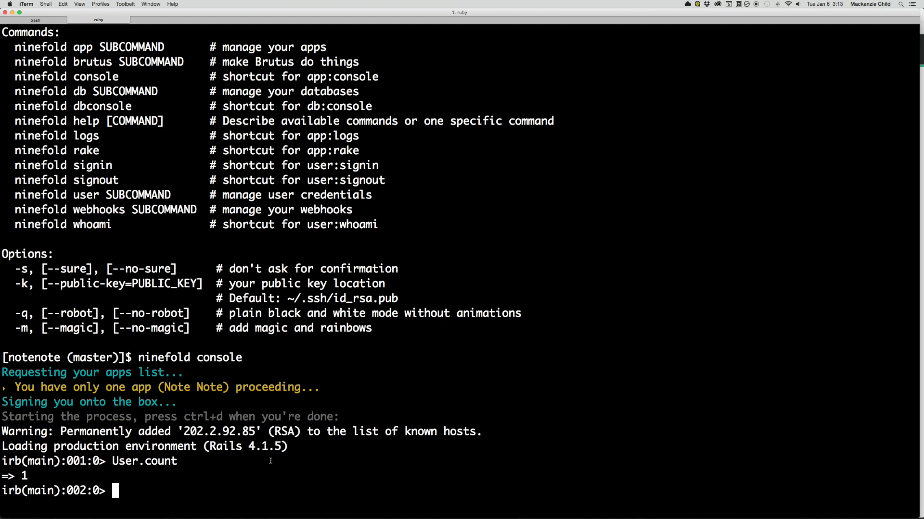